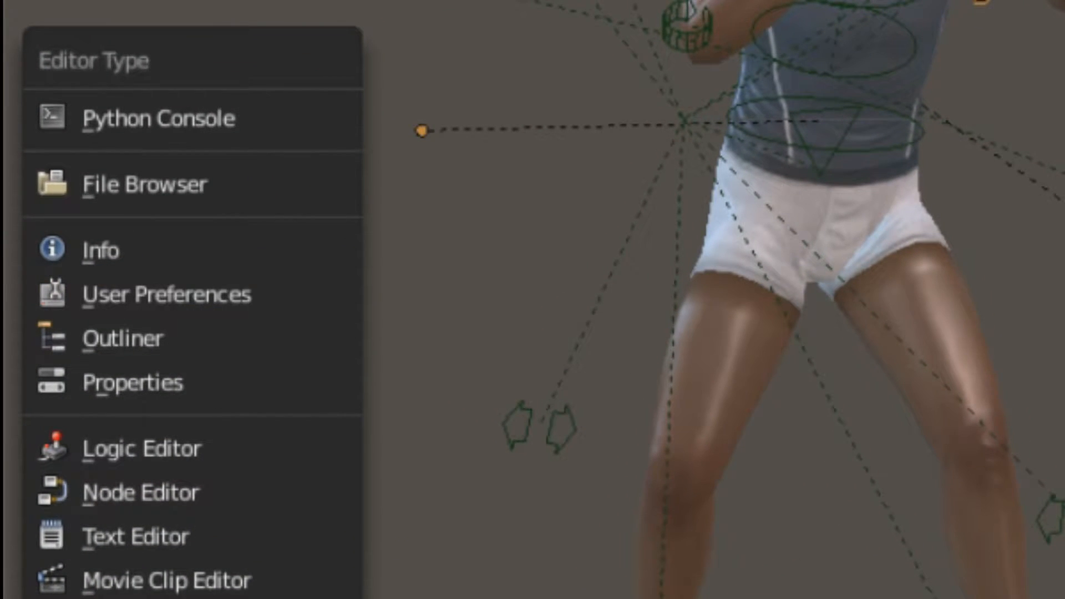
# - Switch the editor to User Preferences to reach the Add-ons section
pyautogui.click(166, 294)
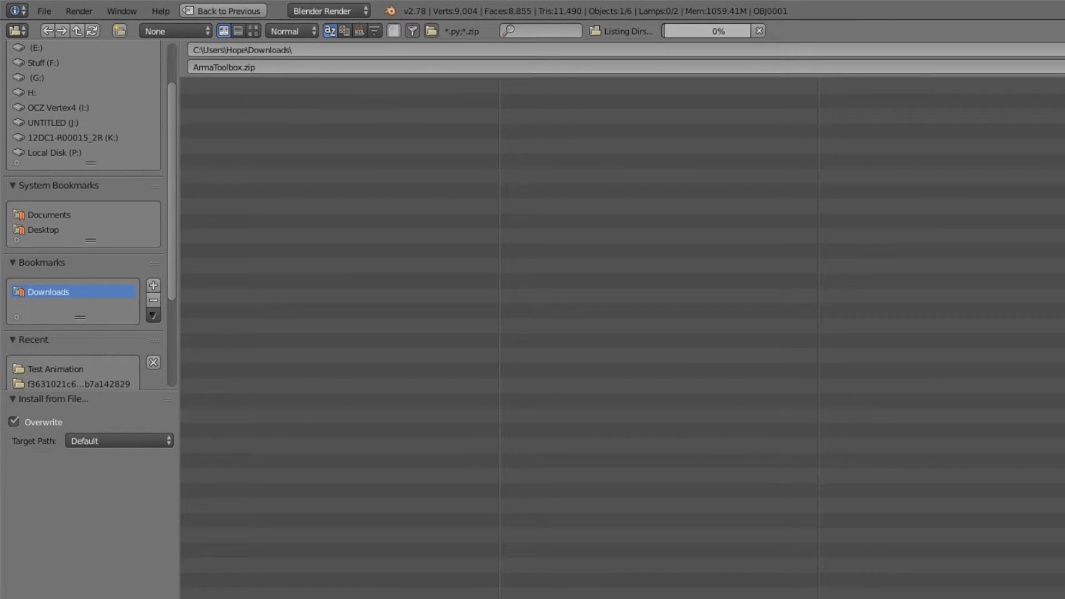
pyautogui.moveTo(271, 89)
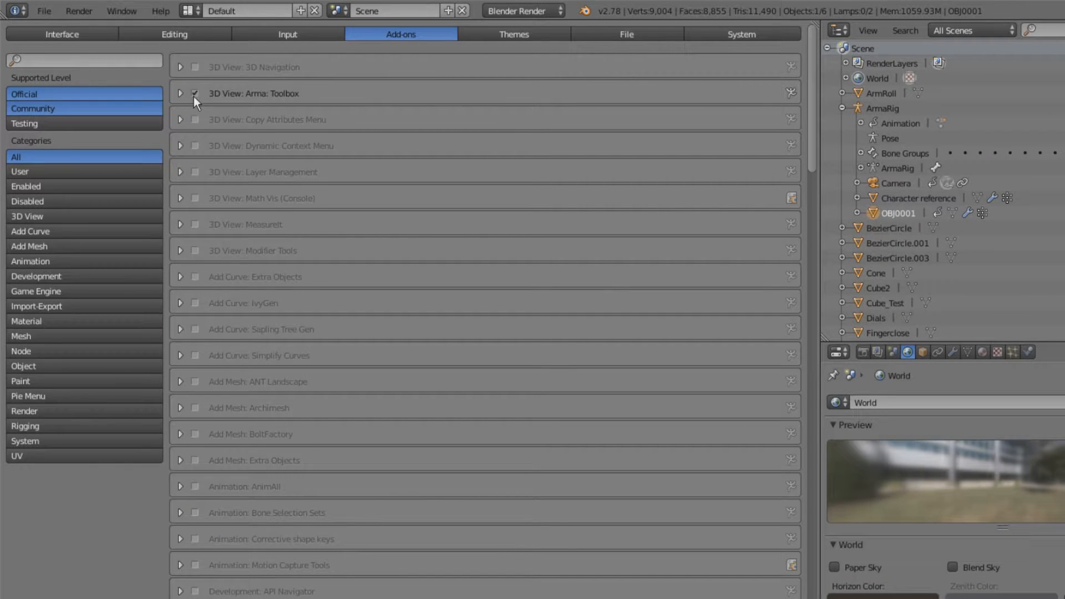
pyautogui.moveTo(197, 93)
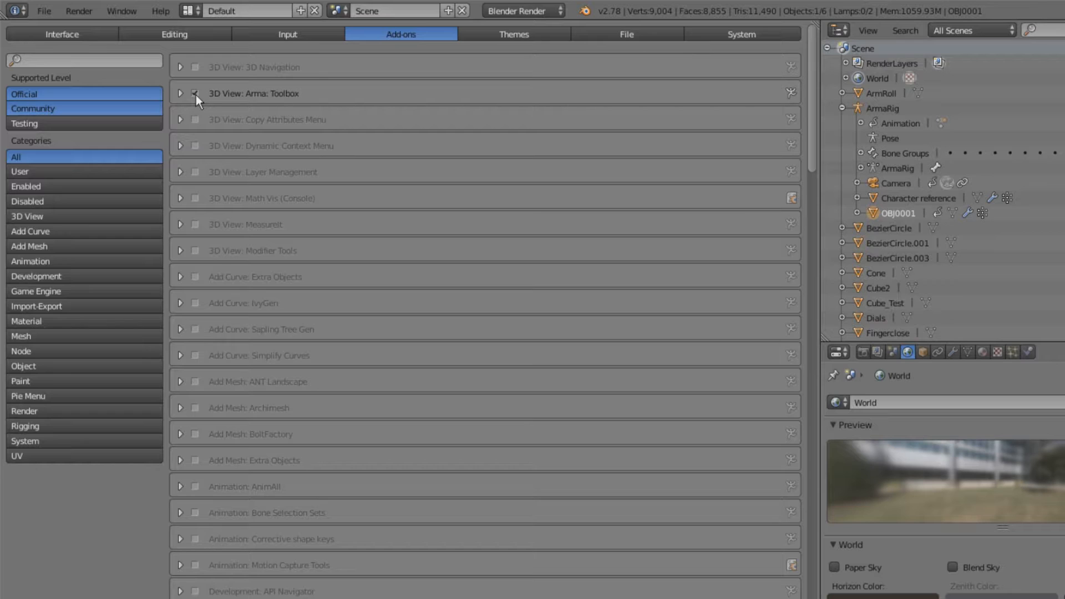
pyautogui.moveTo(196, 94)
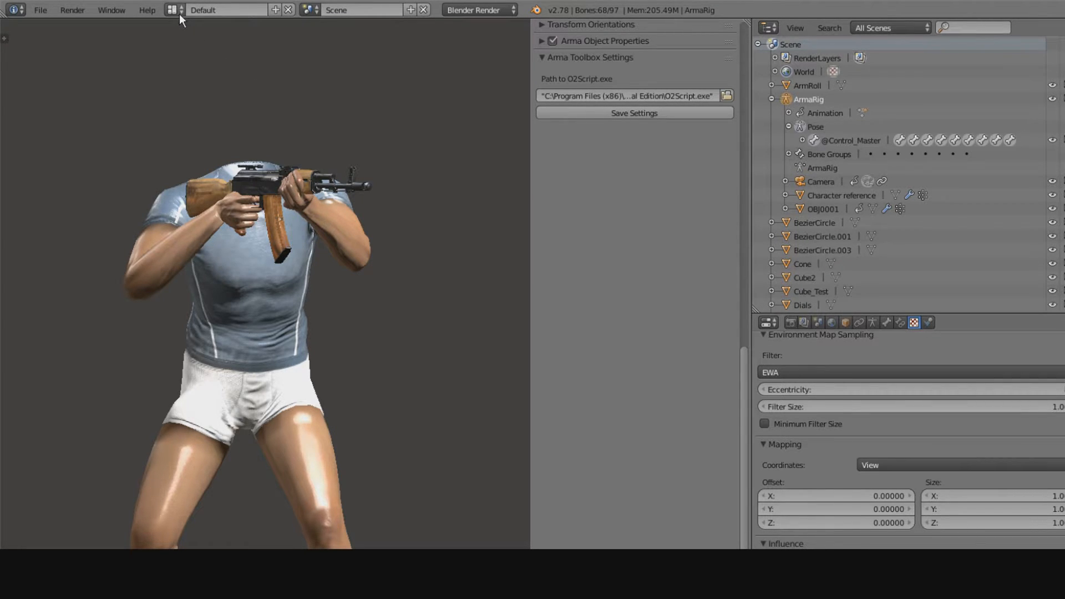
# - Choose Animation from the screen layout dropdown
pyautogui.click(174, 10)
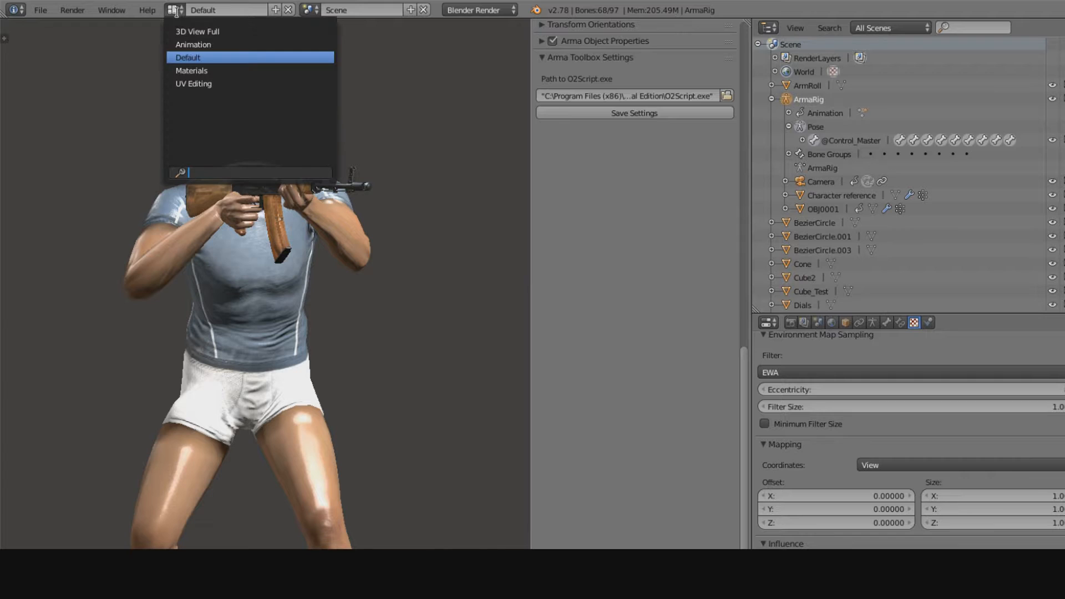
pyautogui.moveTo(197, 31)
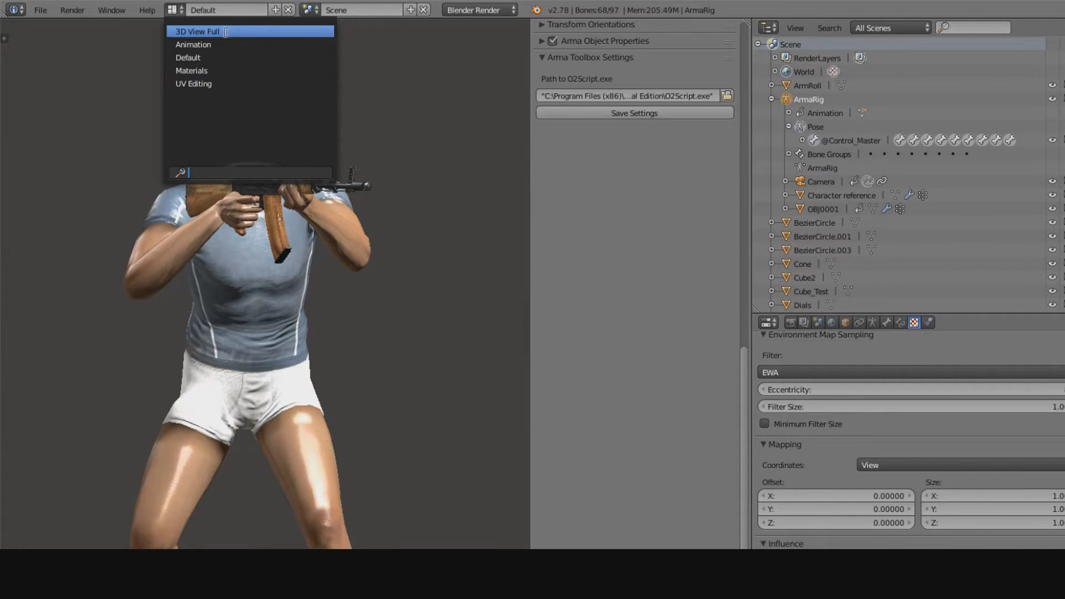
pyautogui.moveTo(187, 56)
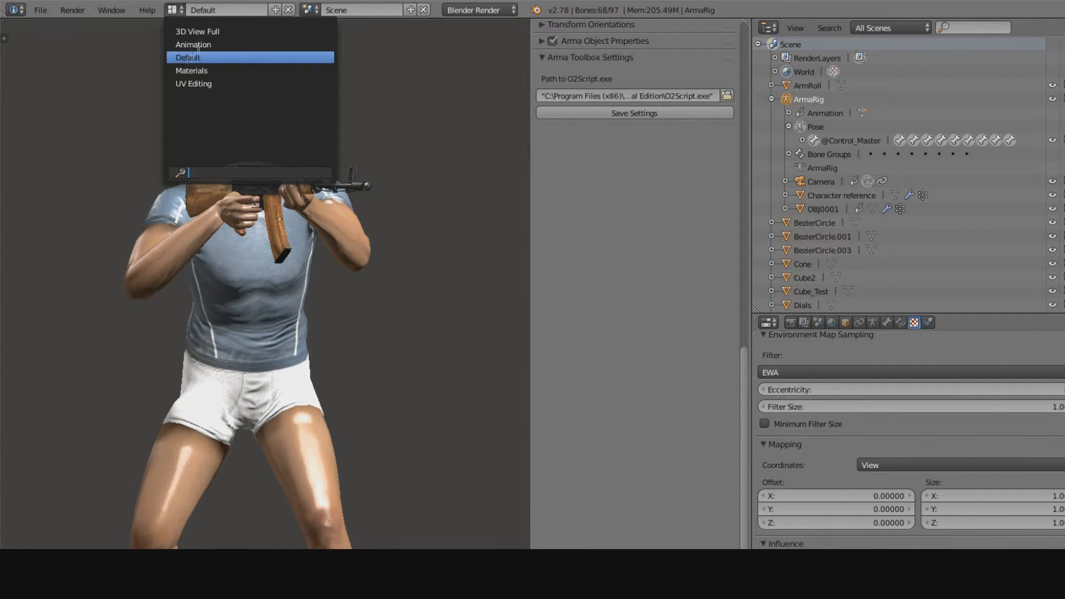
pyautogui.click(193, 44)
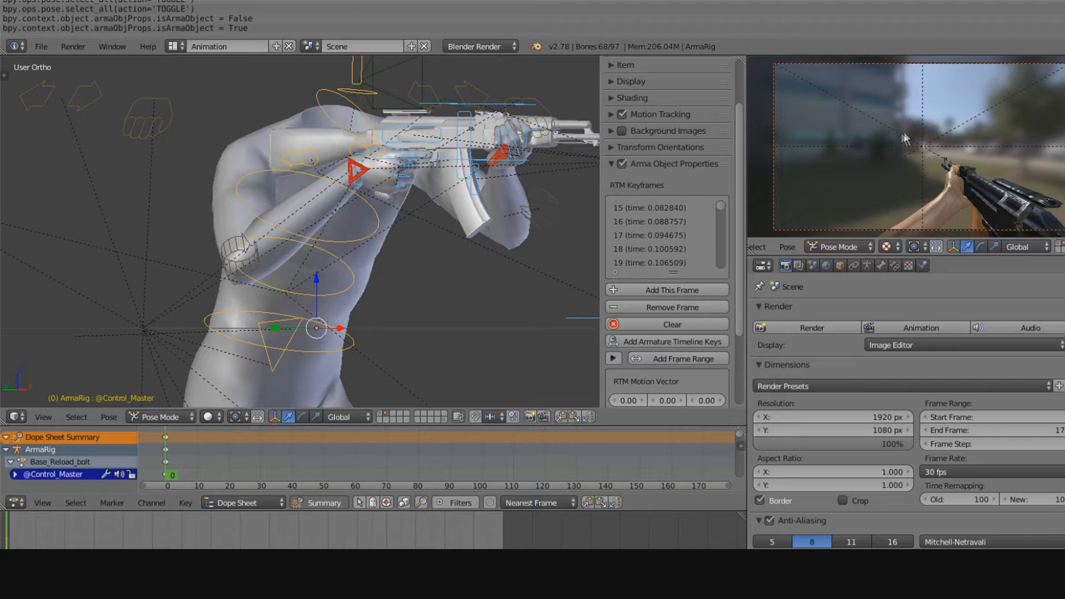
pyautogui.moveTo(917, 150)
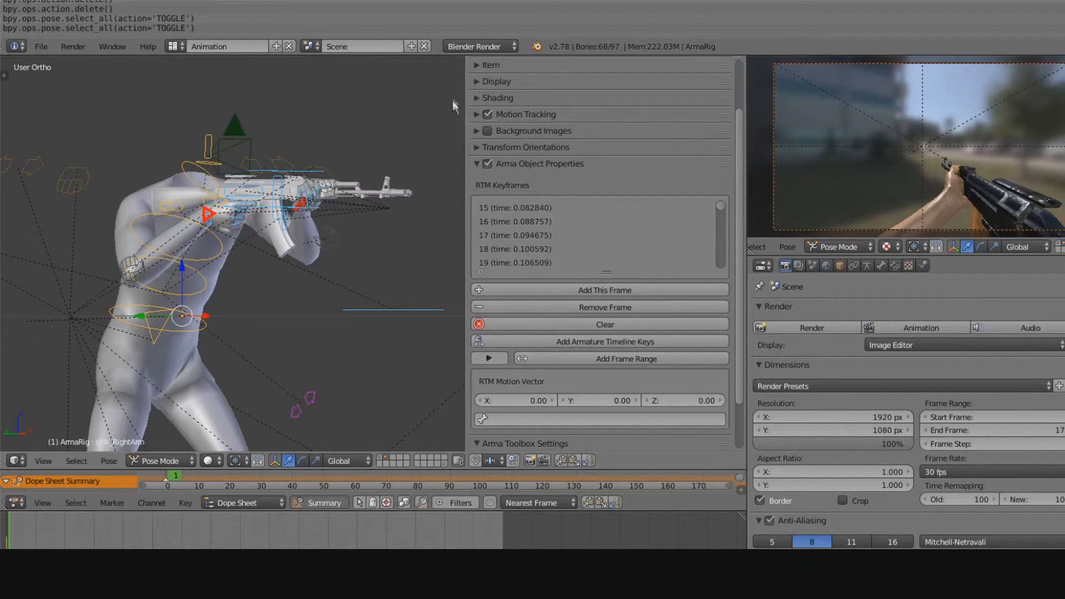
pyautogui.moveTo(364, 118)
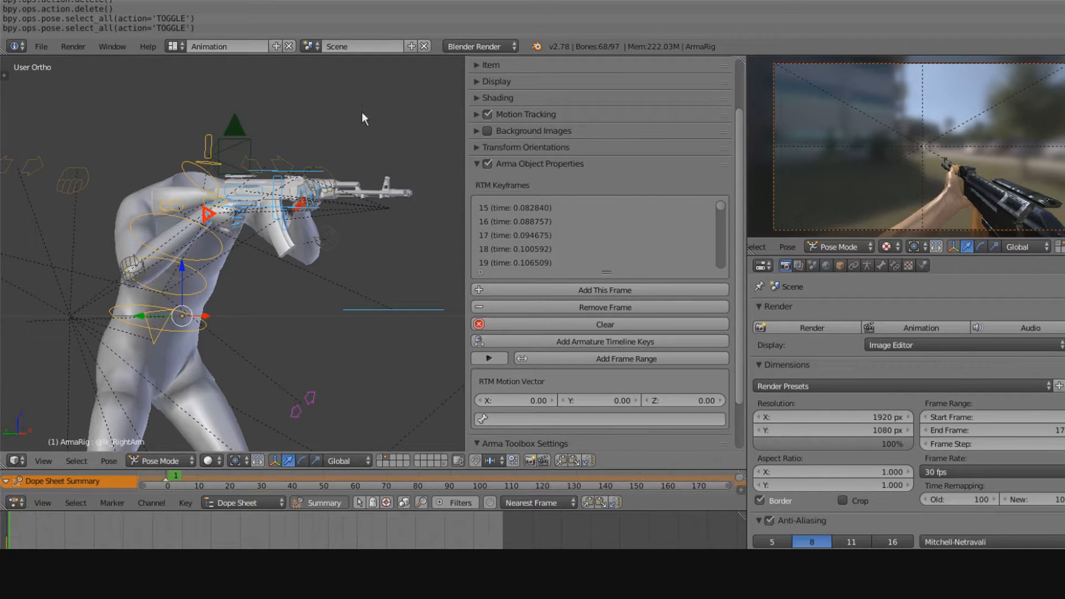
pyautogui.moveTo(360, 122)
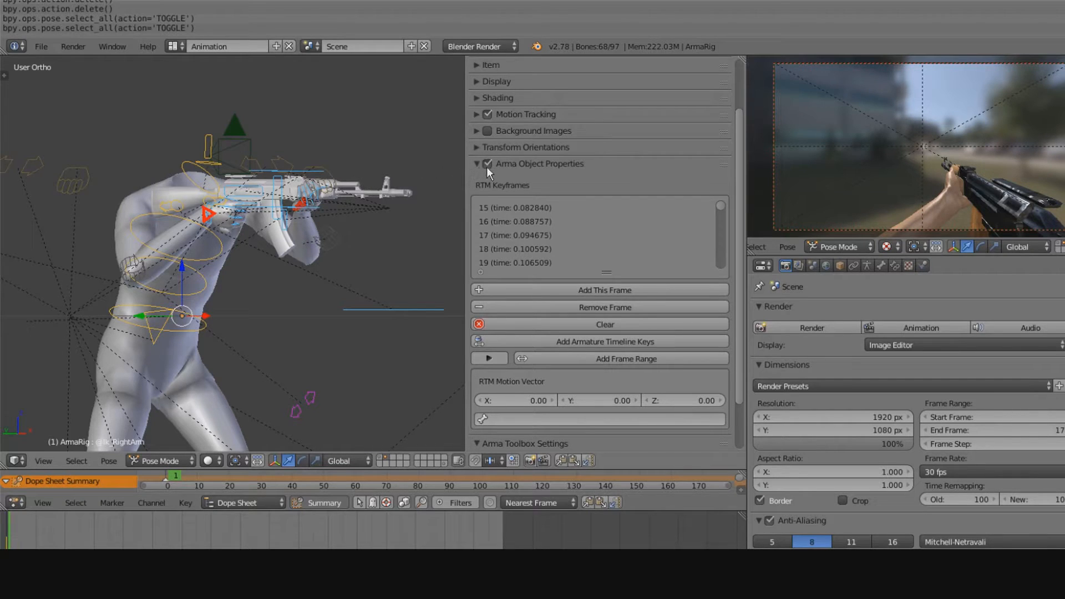
pyautogui.click(488, 164)
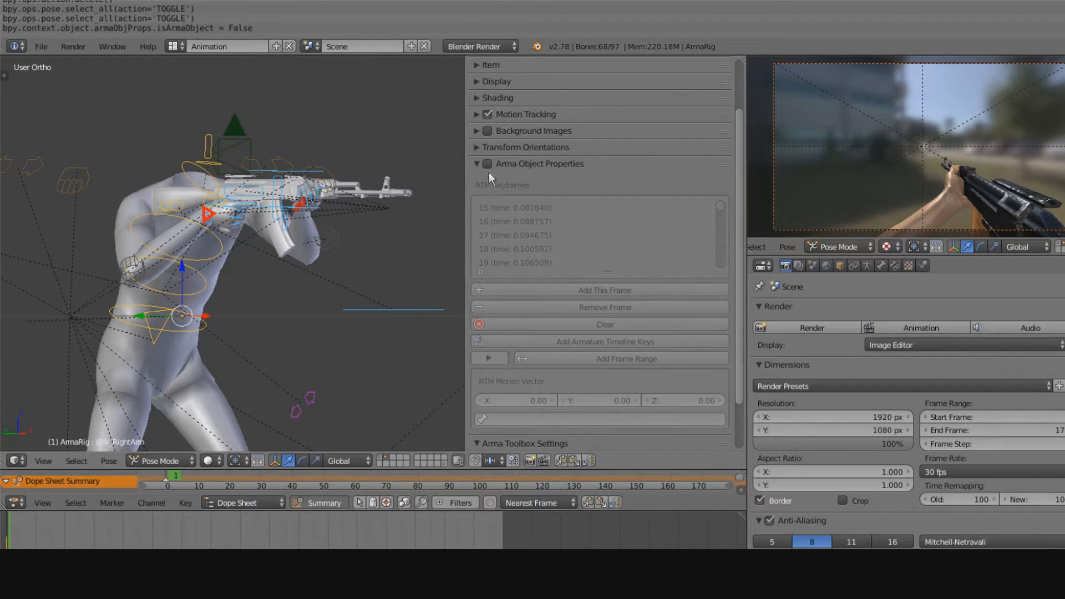
pyautogui.click(488, 163)
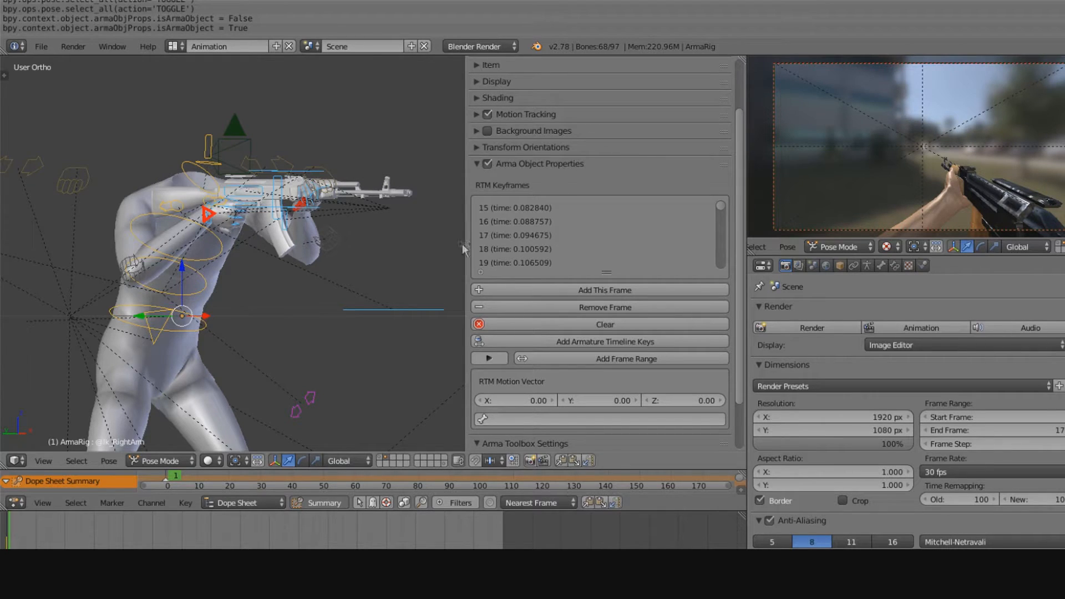
pyautogui.moveTo(555, 253)
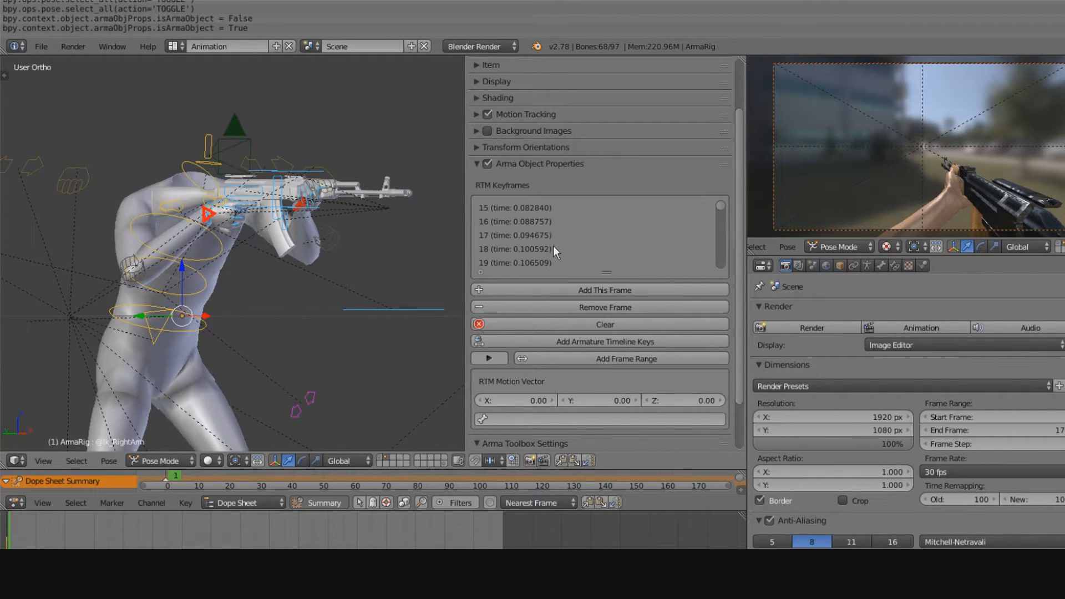
pyautogui.moveTo(553, 256)
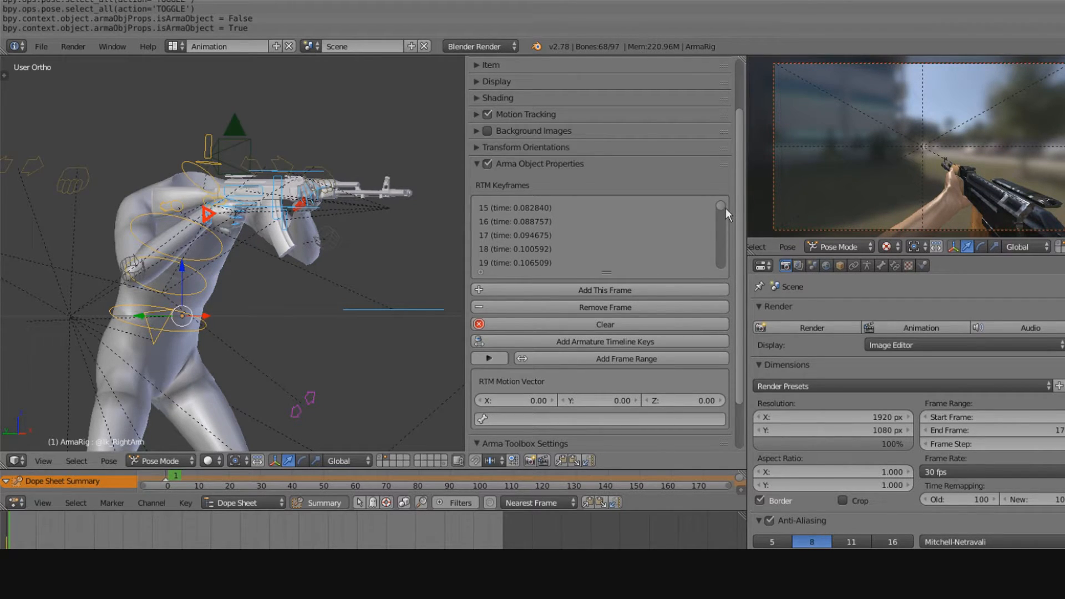
pyautogui.moveTo(631, 246)
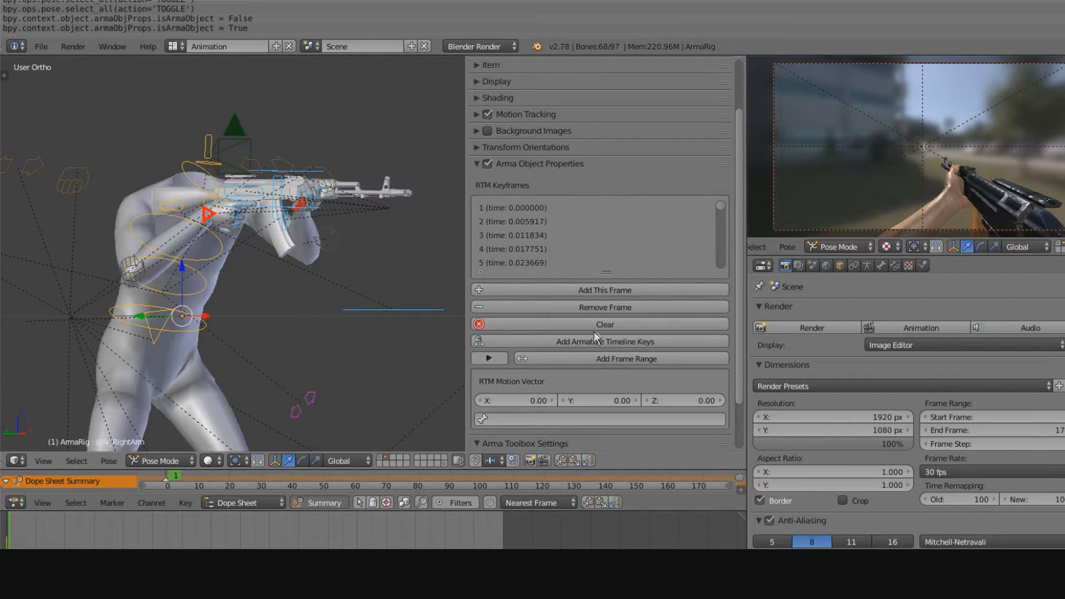
pyautogui.click(603, 324)
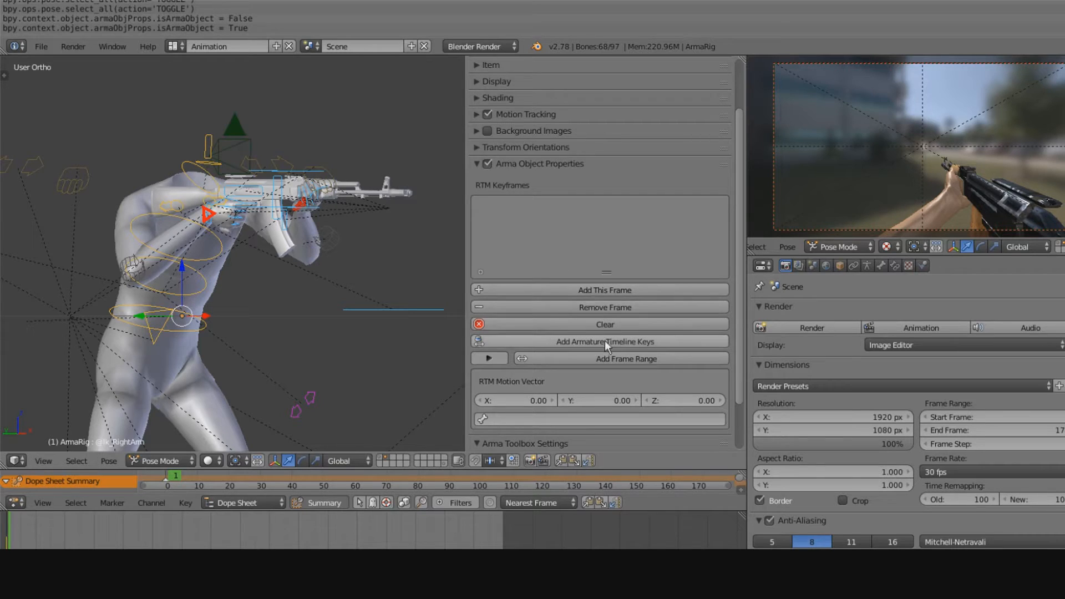
pyautogui.click(603, 290)
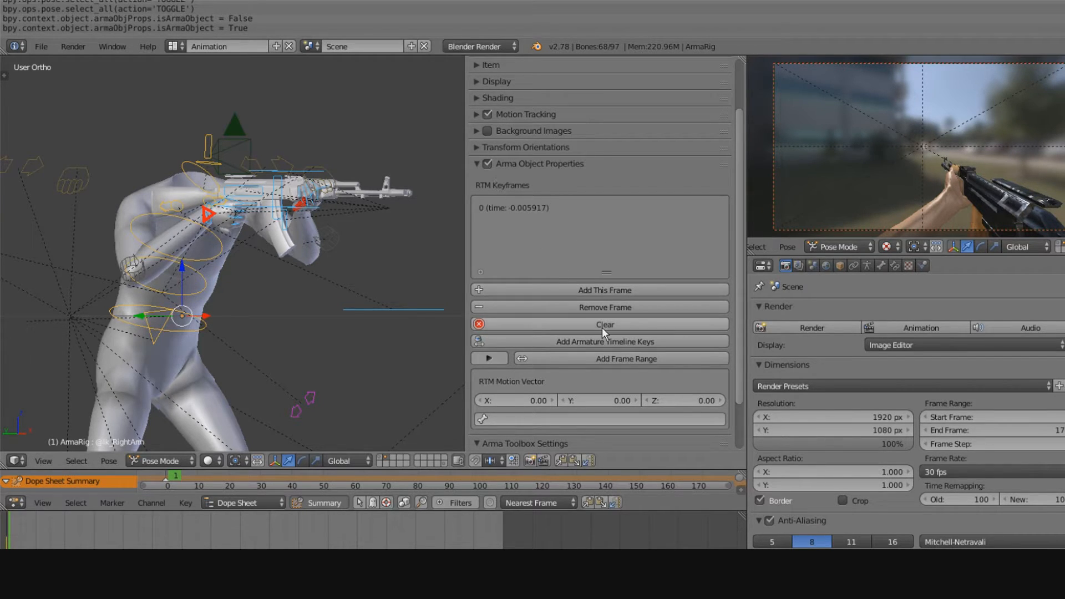
pyautogui.click(603, 324)
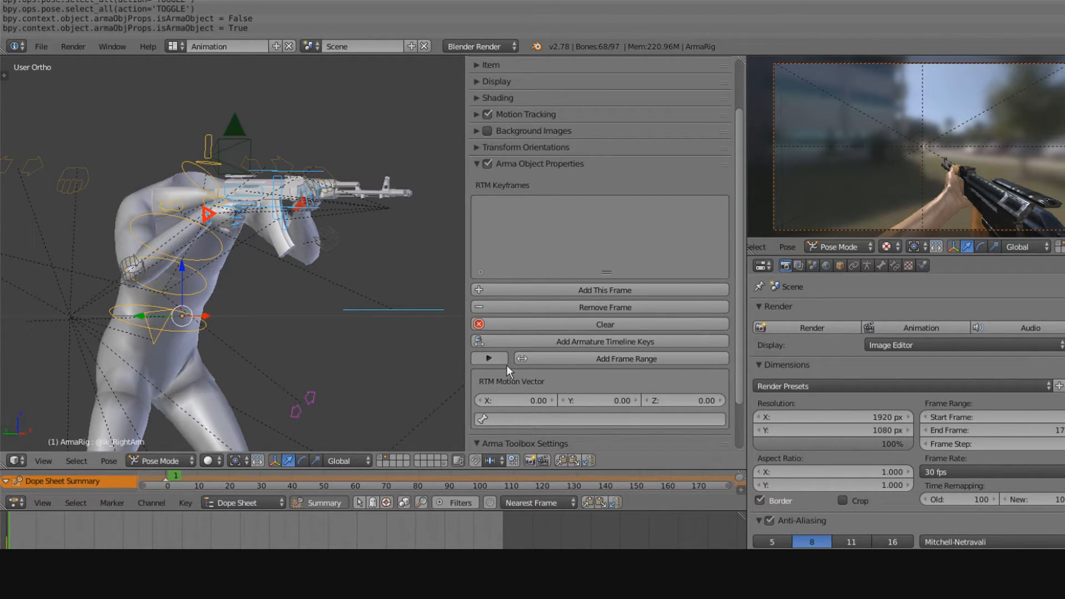
pyautogui.click(488, 359)
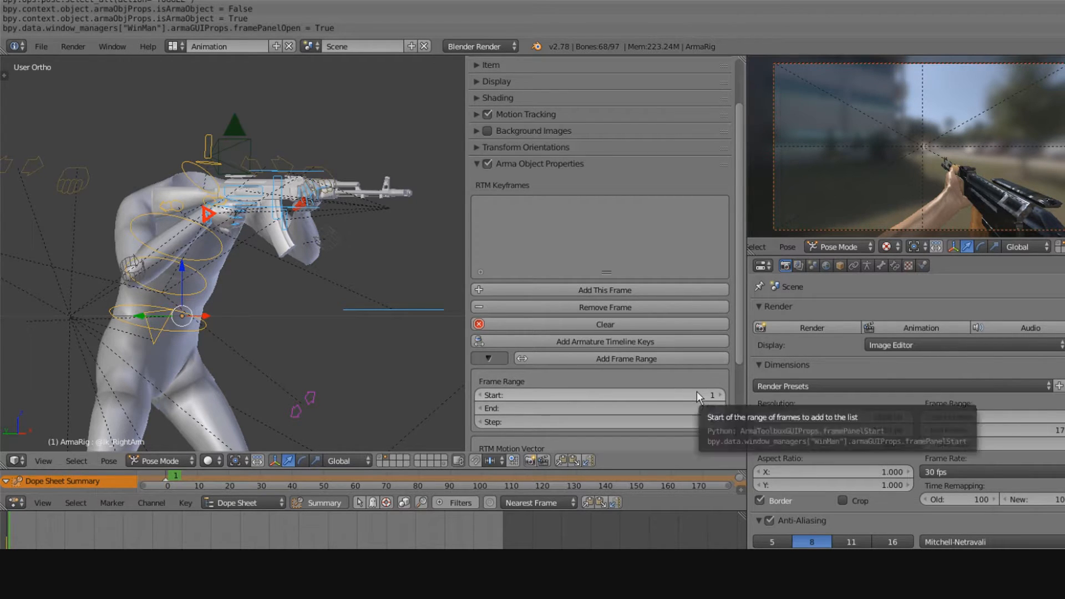
pyautogui.moveTo(713, 408)
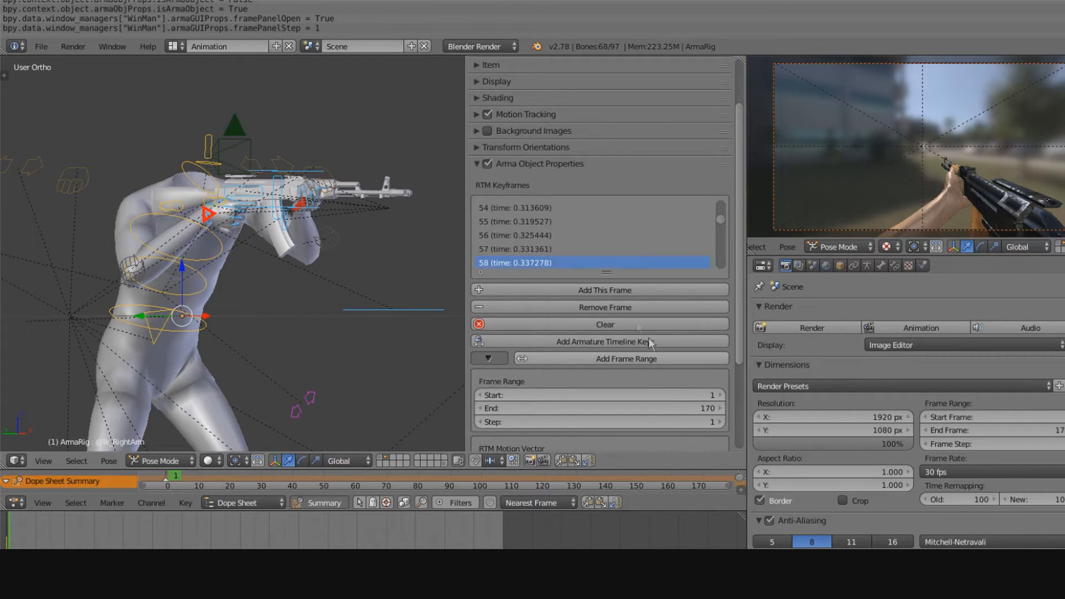
pyautogui.scroll(-3)
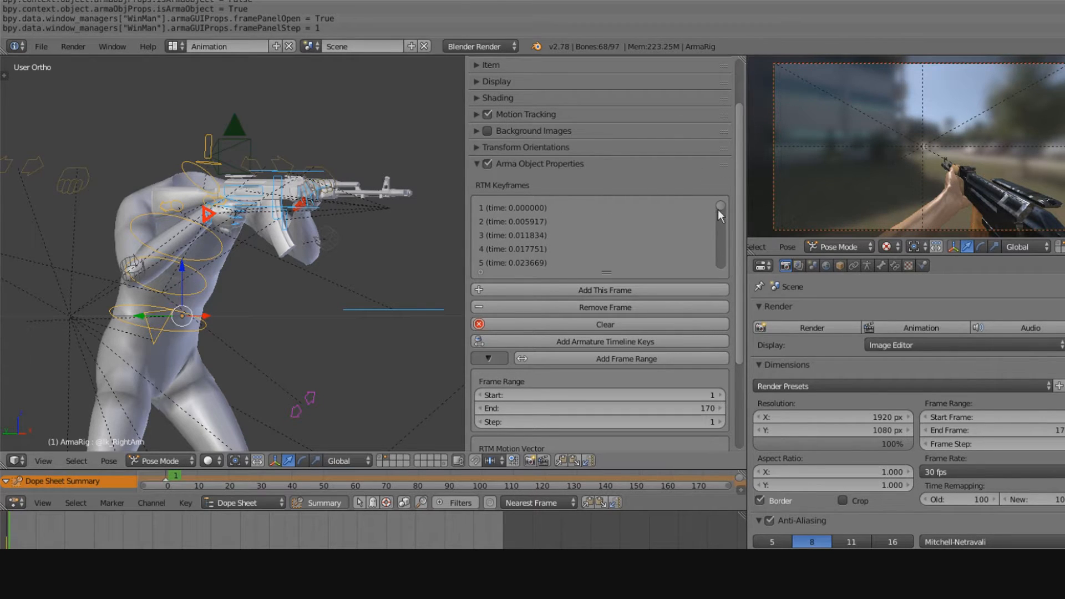
pyautogui.scroll(-3)
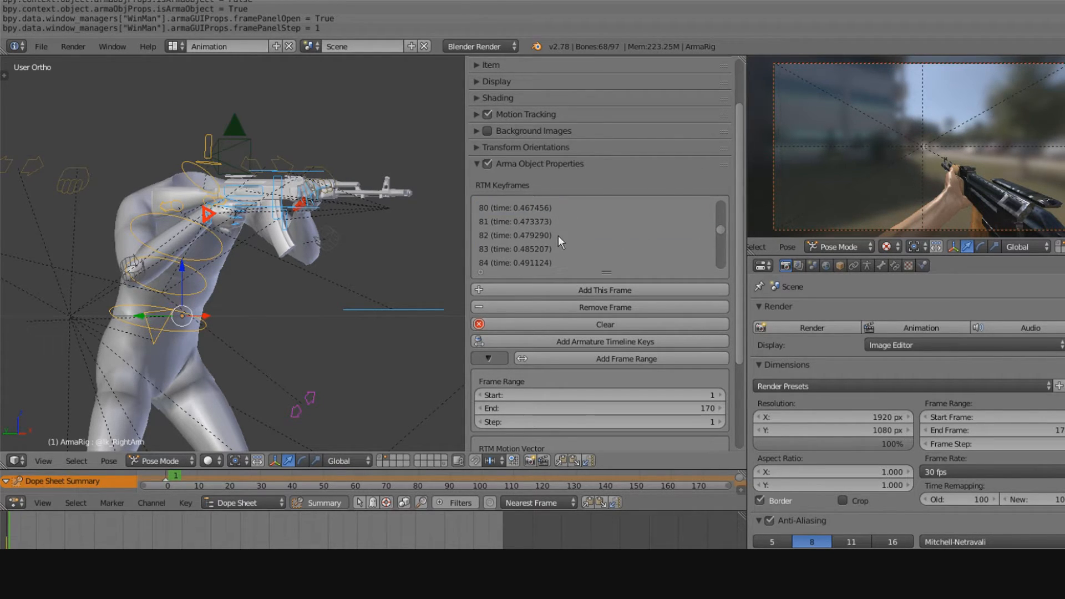
pyautogui.scroll(-3)
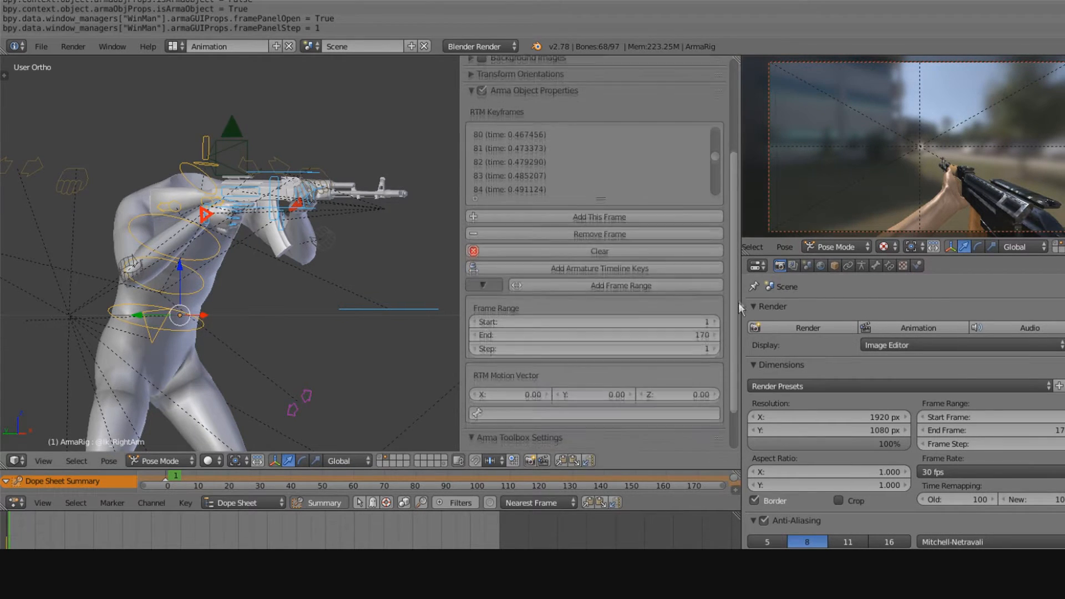
pyautogui.scroll(-3)
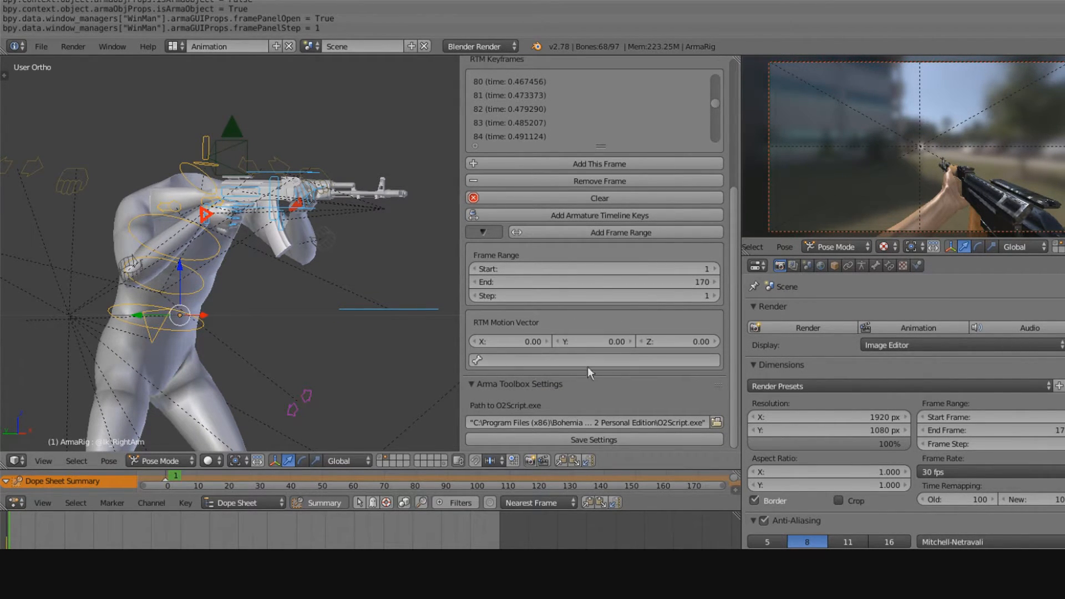
pyautogui.moveTo(547, 345)
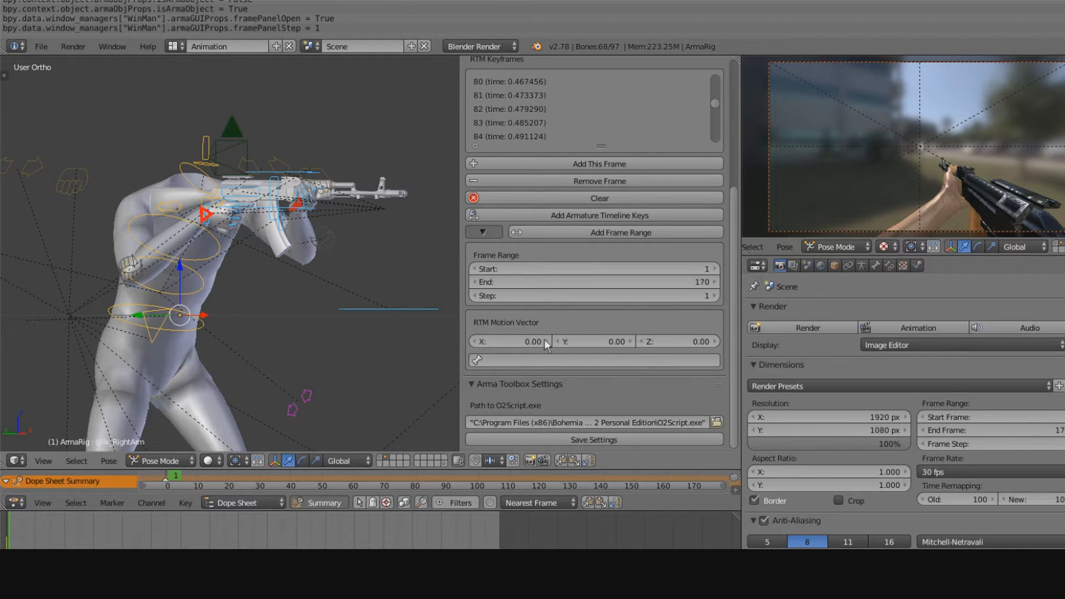
pyautogui.moveTo(512, 334)
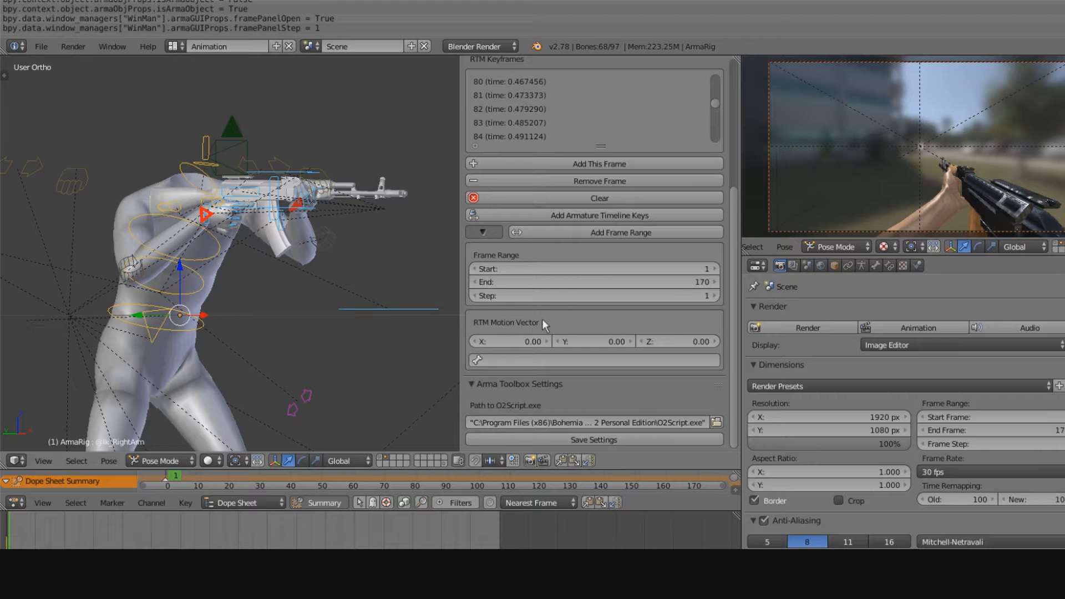
pyautogui.moveTo(557, 326)
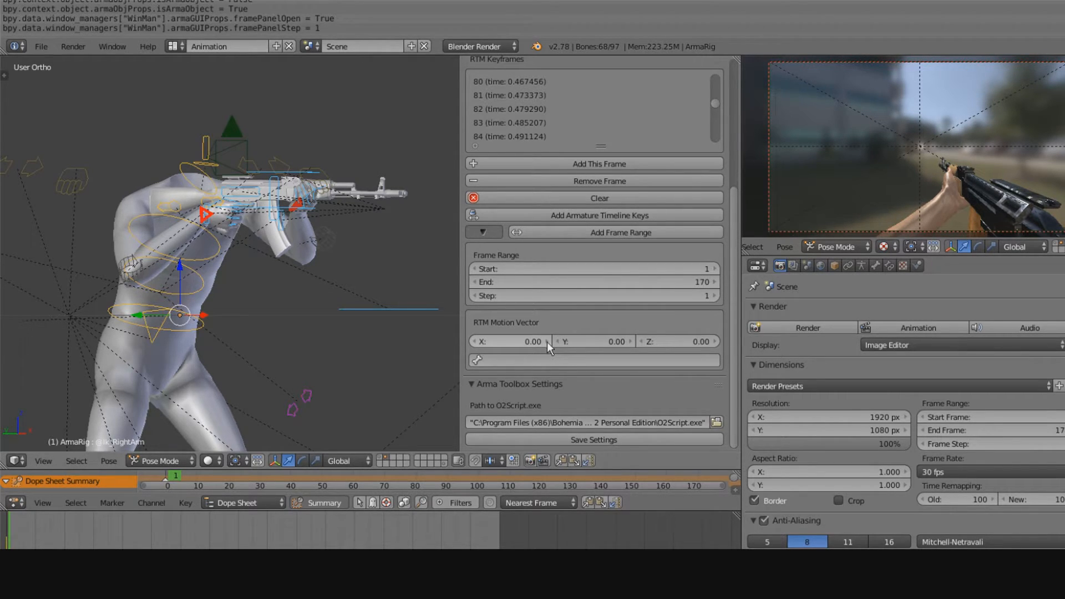
pyautogui.moveTo(607, 303)
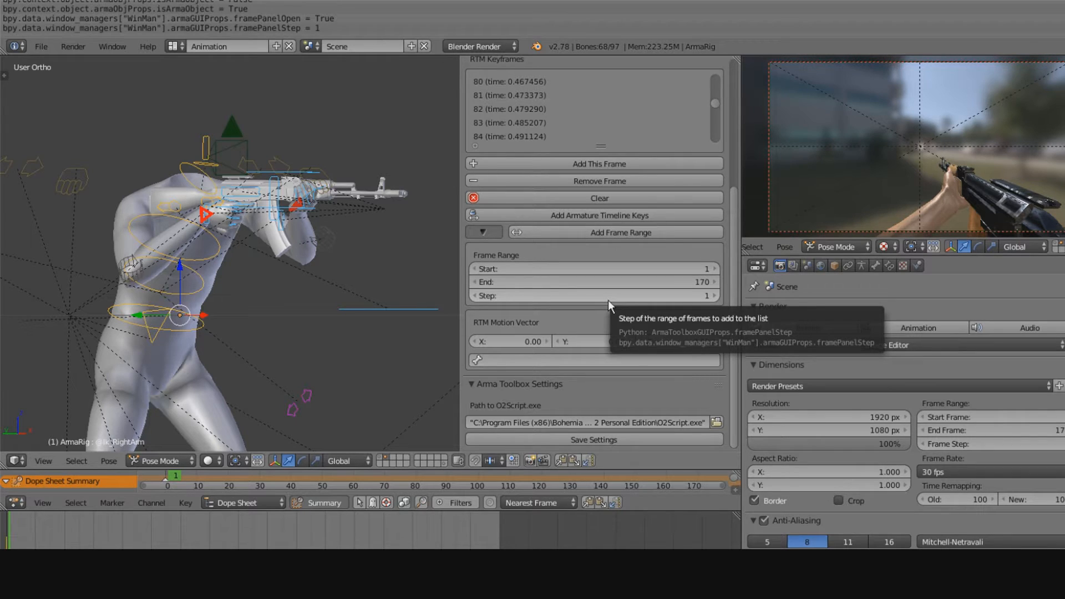
pyautogui.moveTo(543, 351)
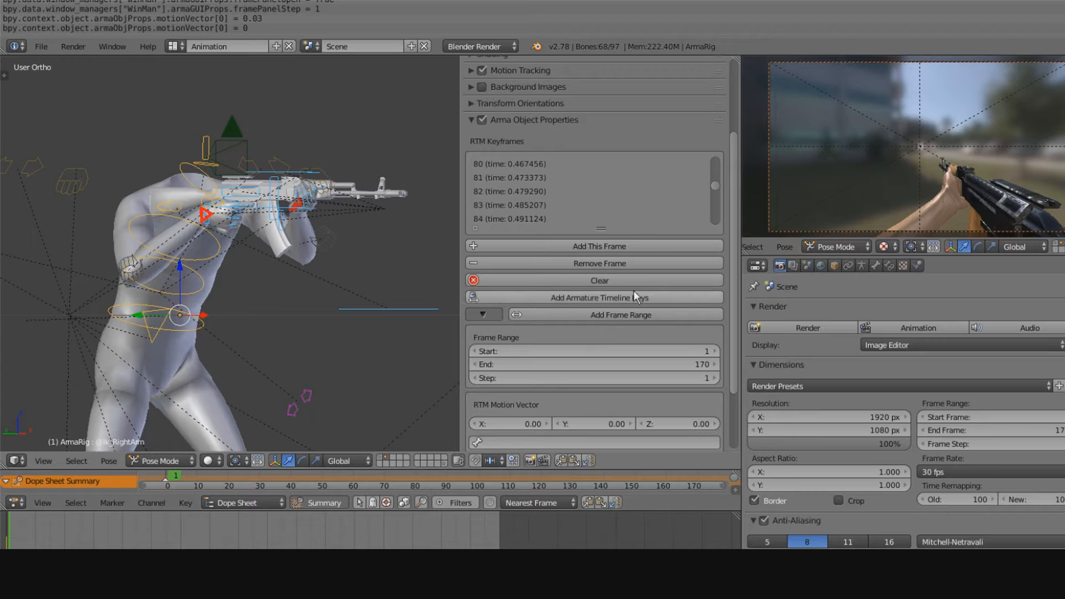
pyautogui.moveTo(531, 328)
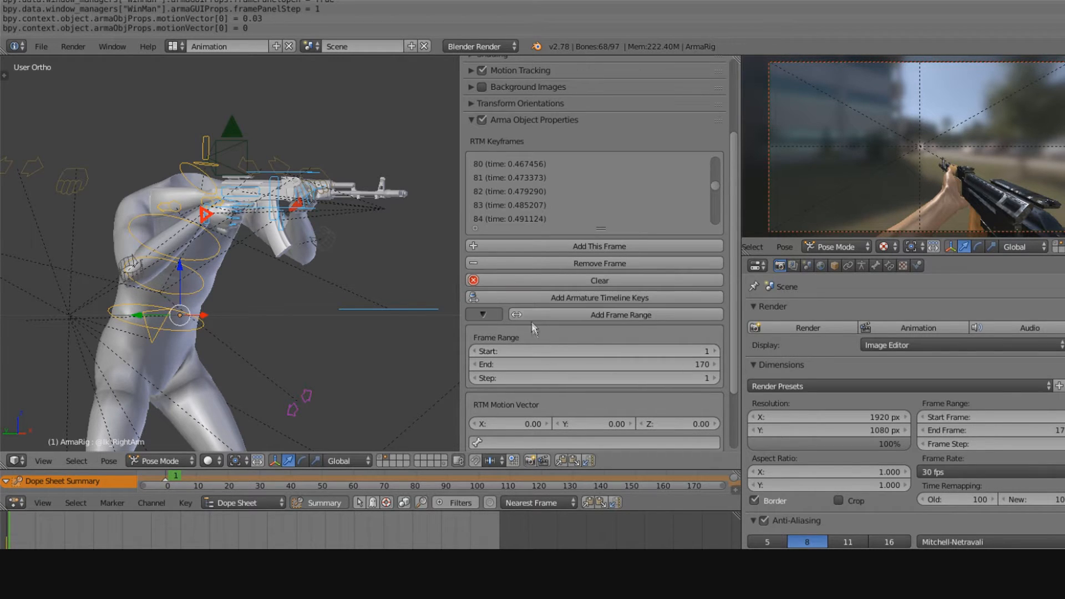
pyautogui.moveTo(516, 407)
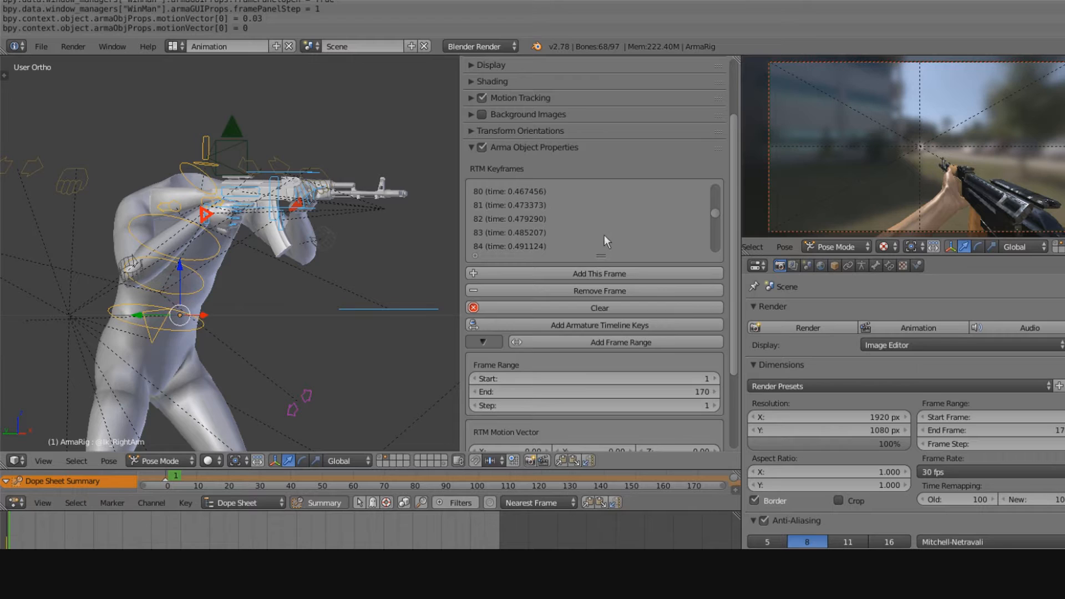
pyautogui.moveTo(342, 147)
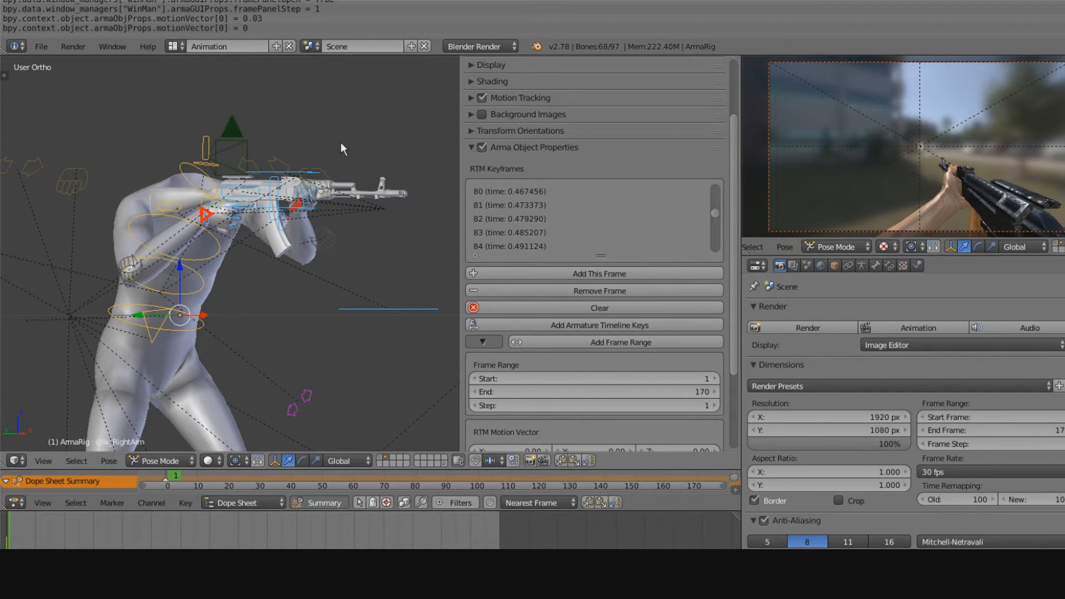
pyautogui.moveTo(515, 89)
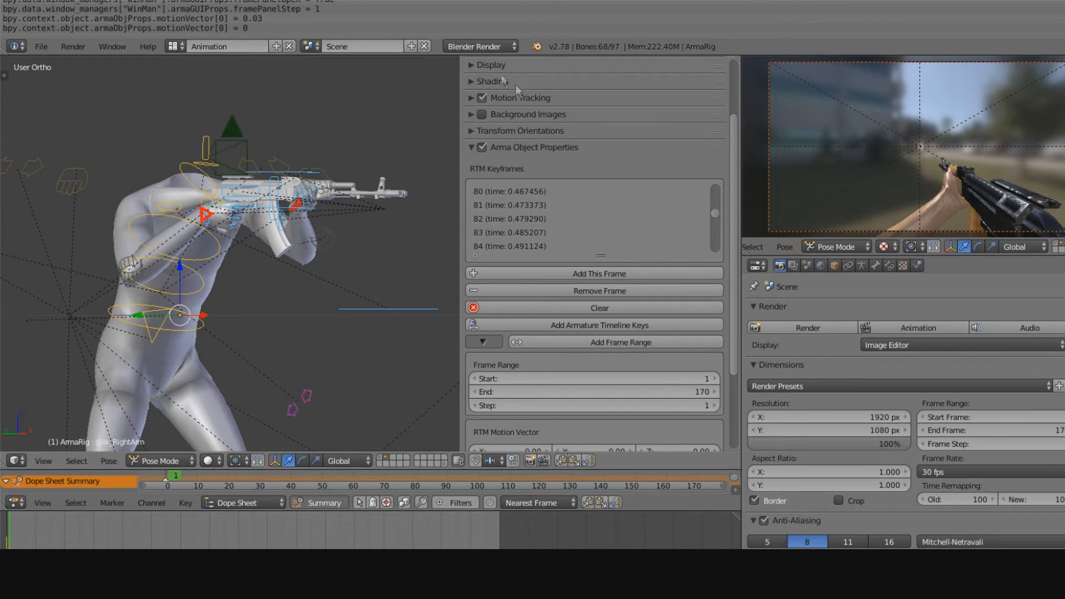
pyautogui.moveTo(719, 230)
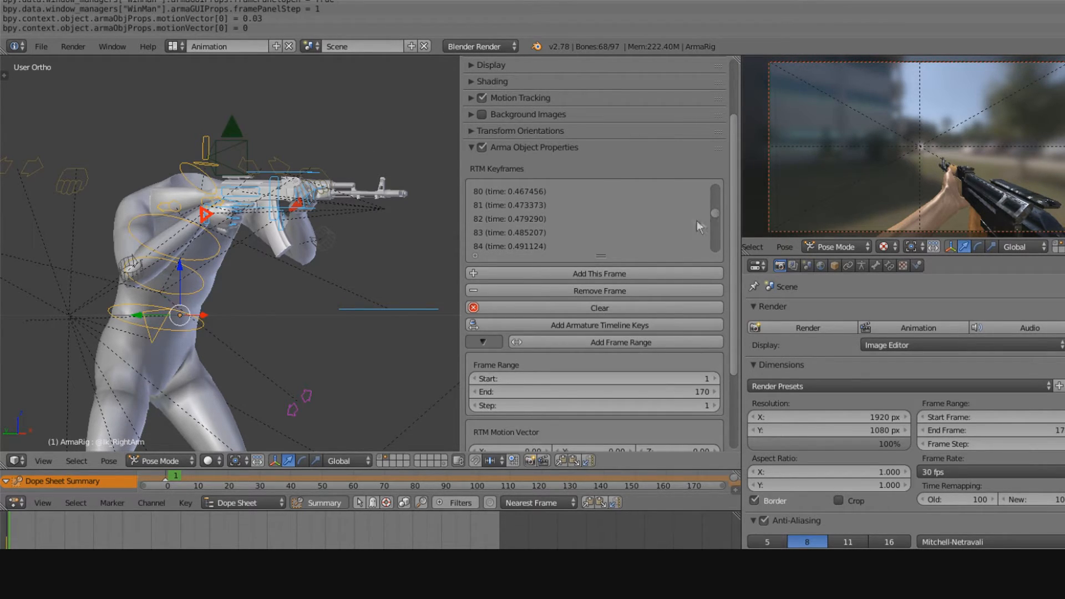
pyautogui.moveTo(654, 202)
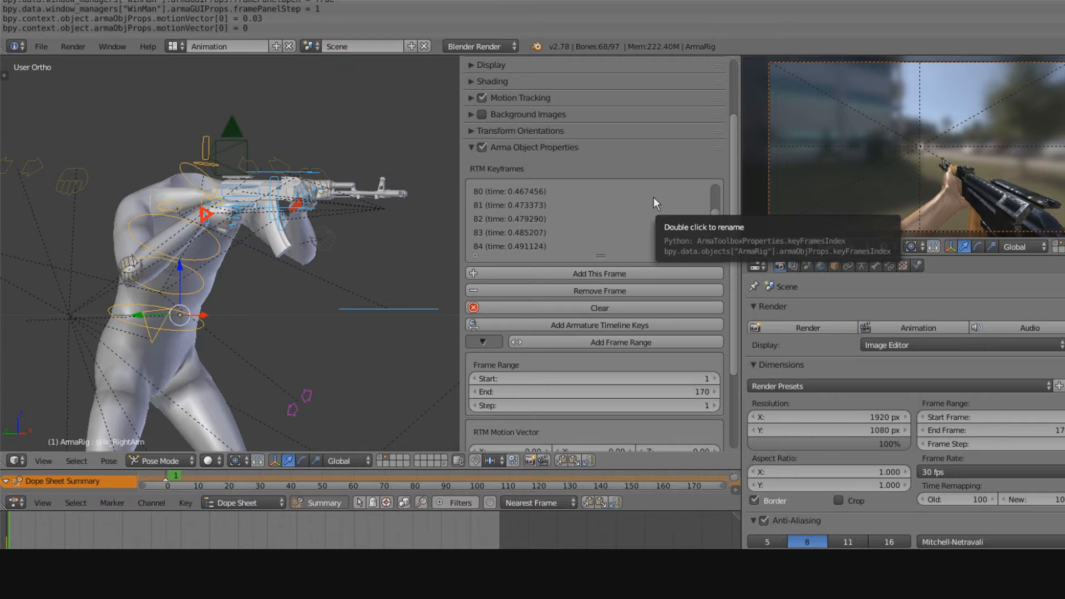
pyautogui.moveTo(650, 216)
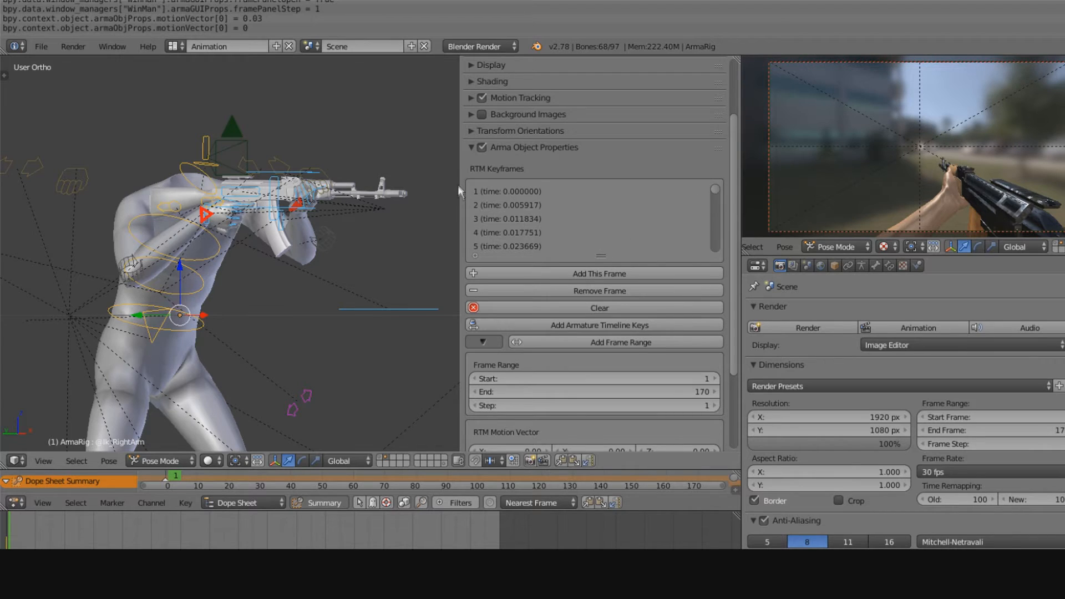
pyautogui.moveTo(519, 198)
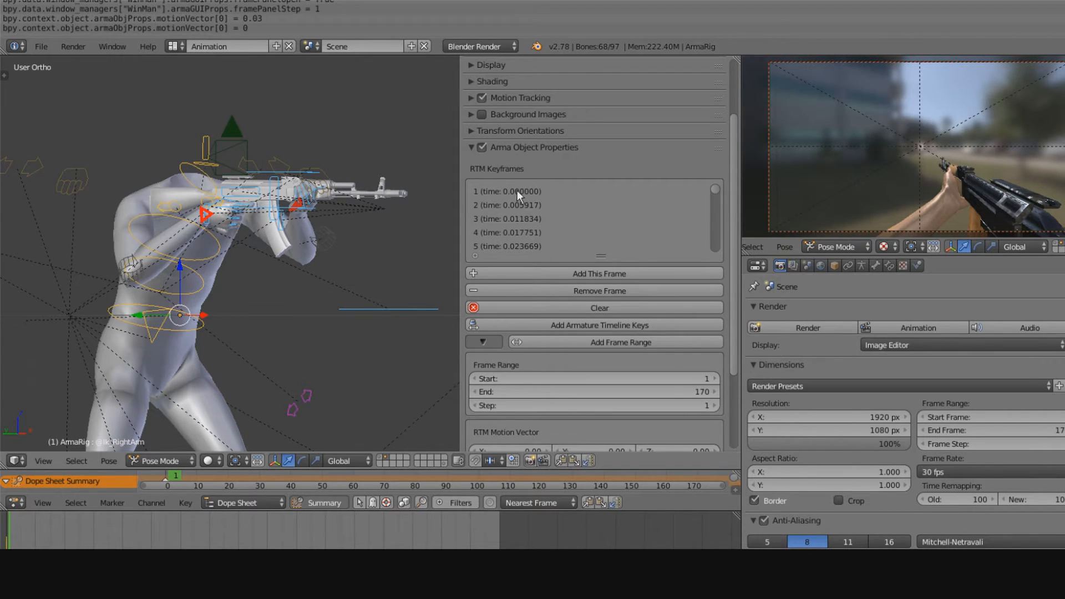
pyautogui.moveTo(548, 170)
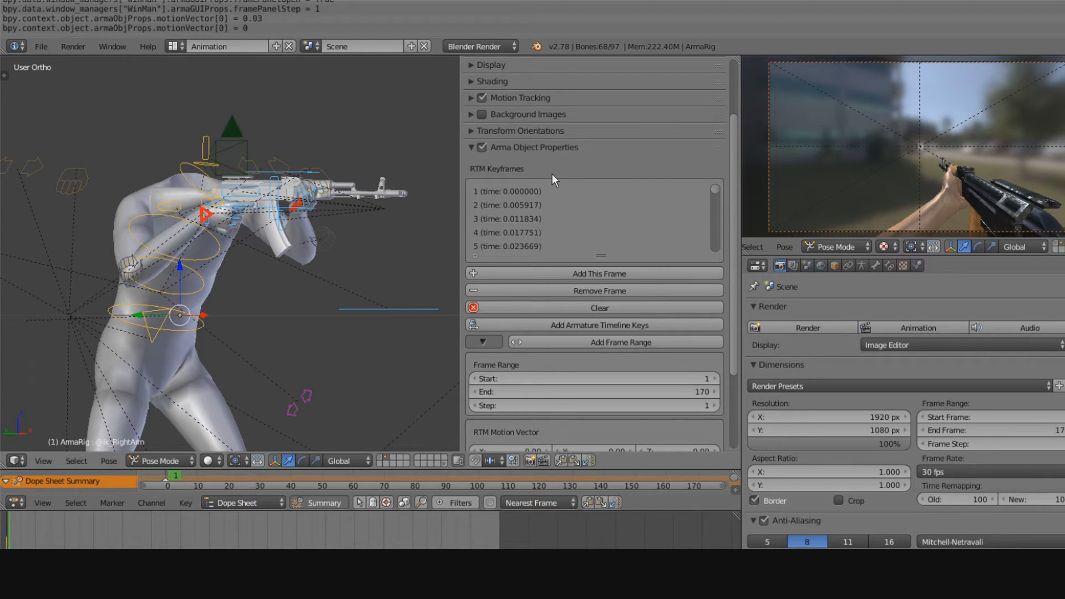
pyautogui.moveTo(560, 175)
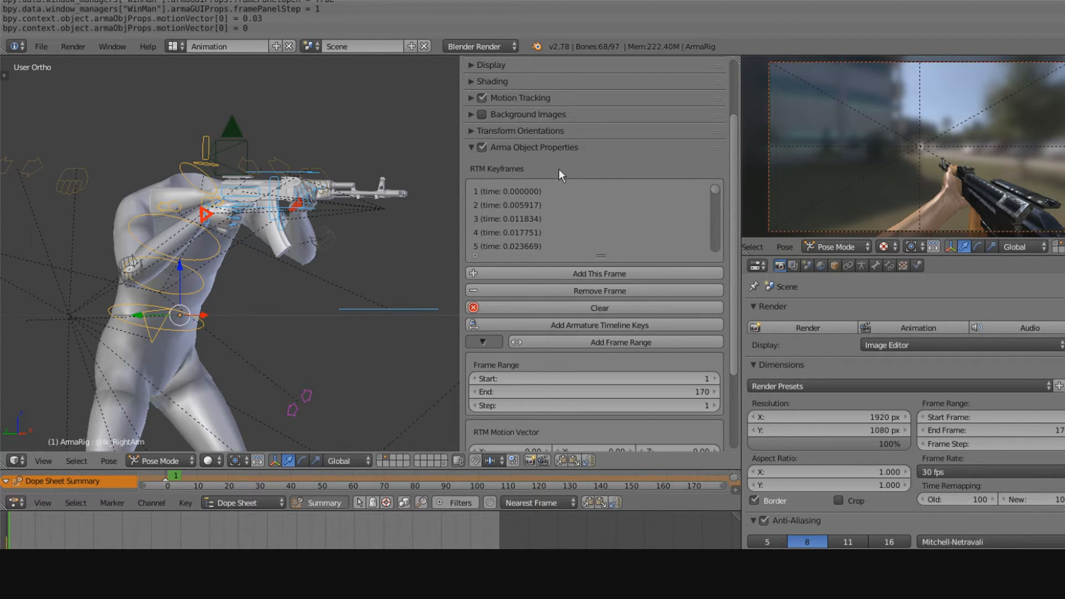
pyautogui.scroll(-3)
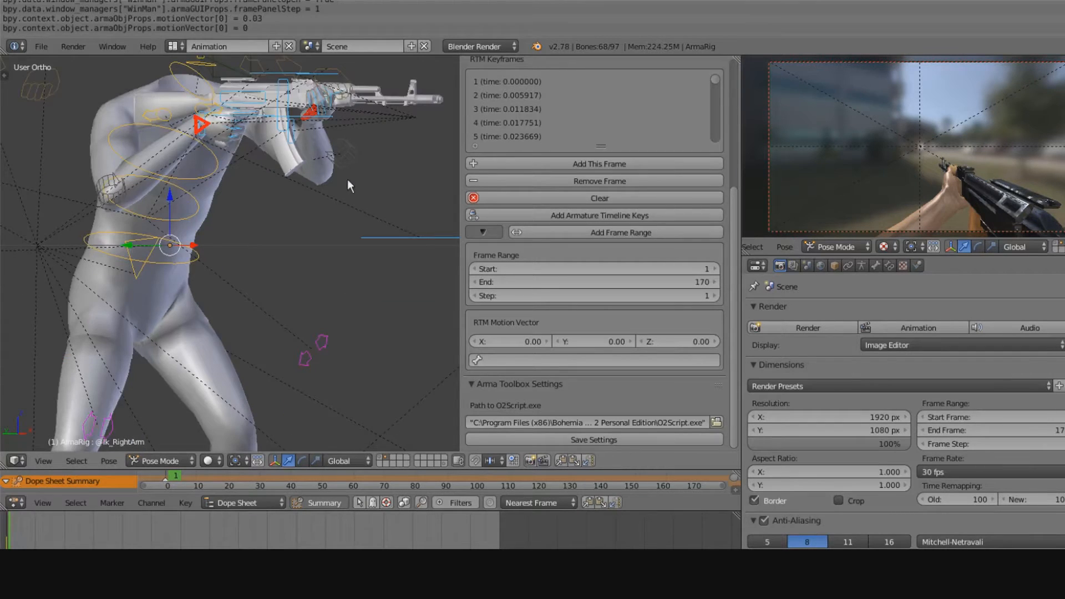
# - Switch to the Default layout, then to the Animation layout
pyautogui.click(230, 47)
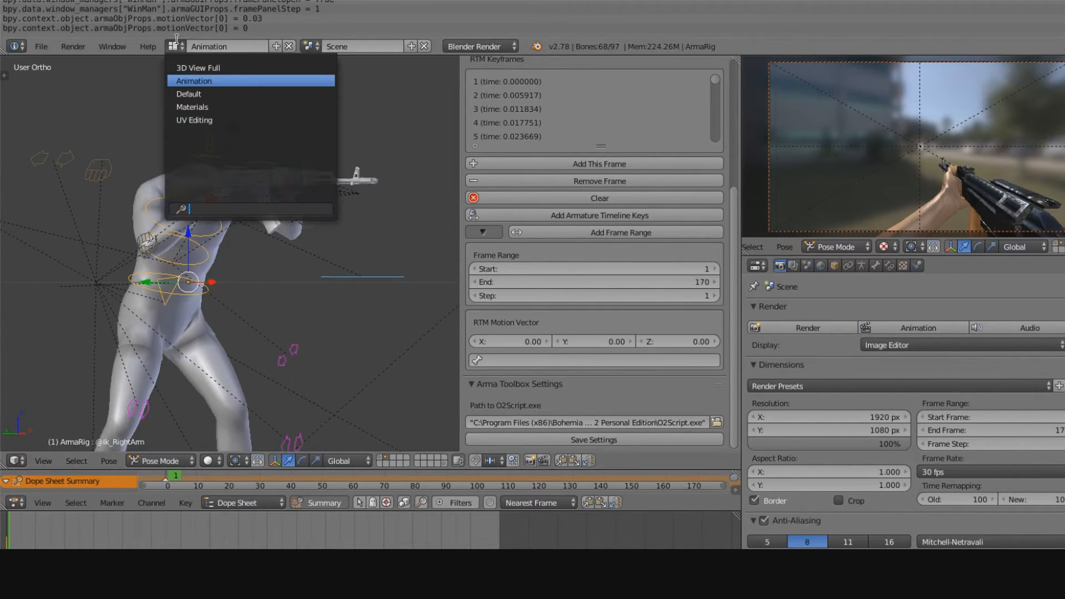
pyautogui.click(189, 93)
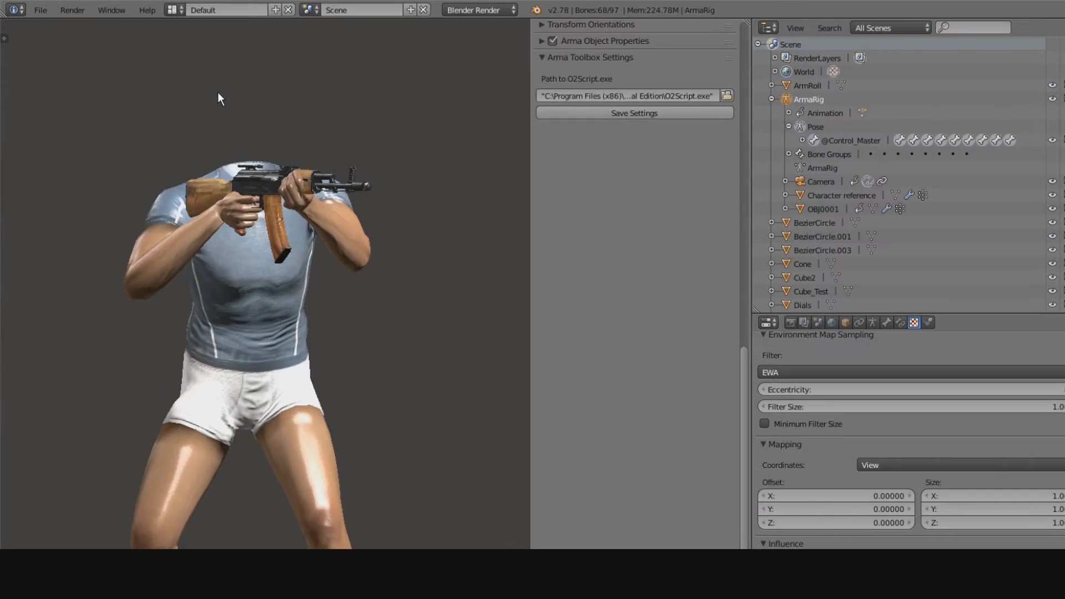
pyautogui.moveTo(289, 198)
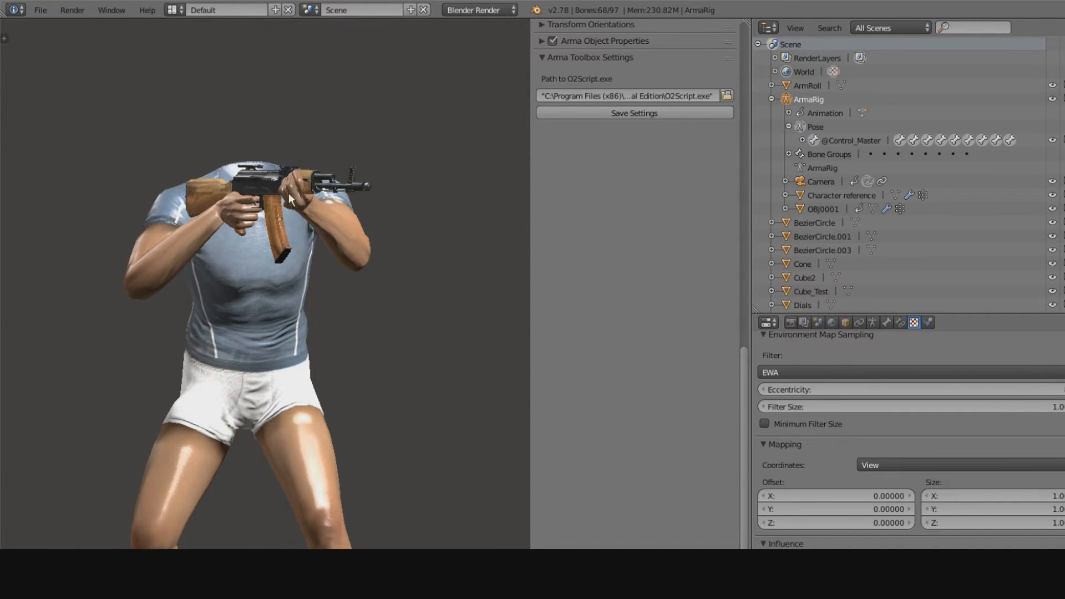
pyautogui.moveTo(169, 29)
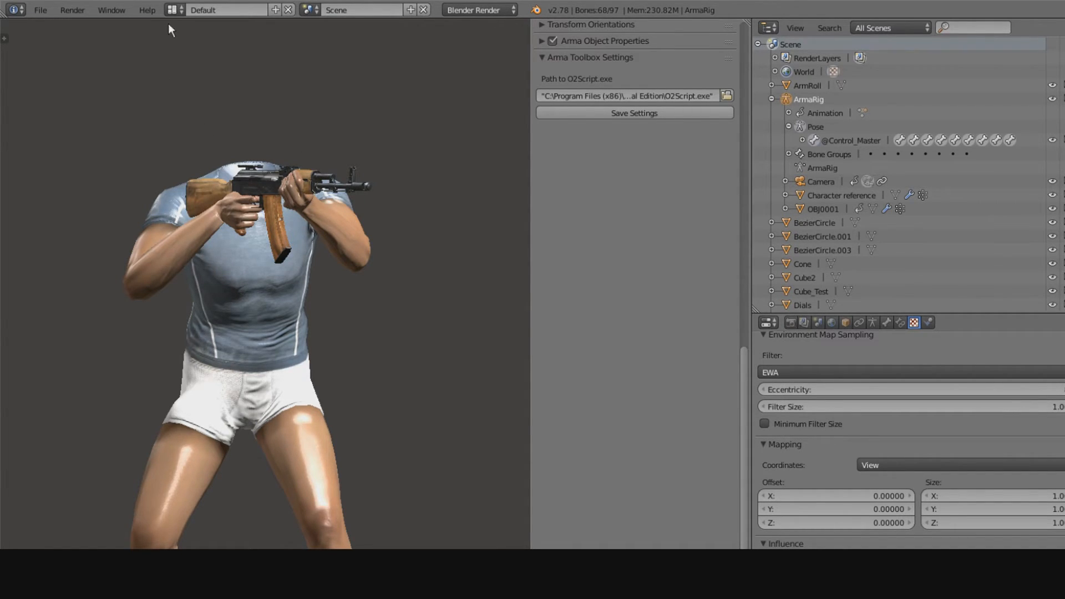
pyautogui.click(226, 10)
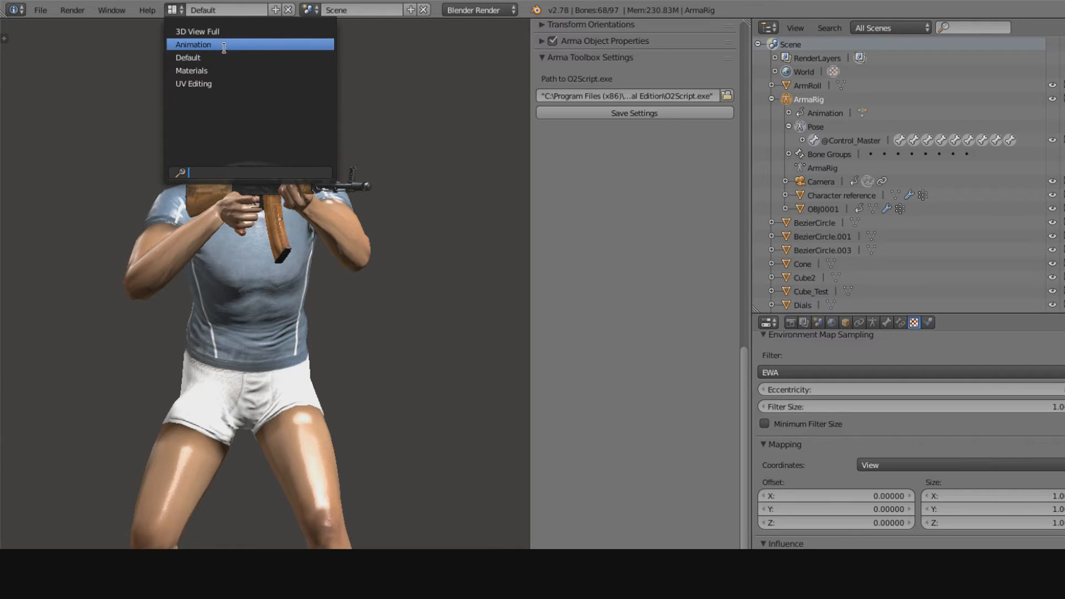
pyautogui.click(192, 44)
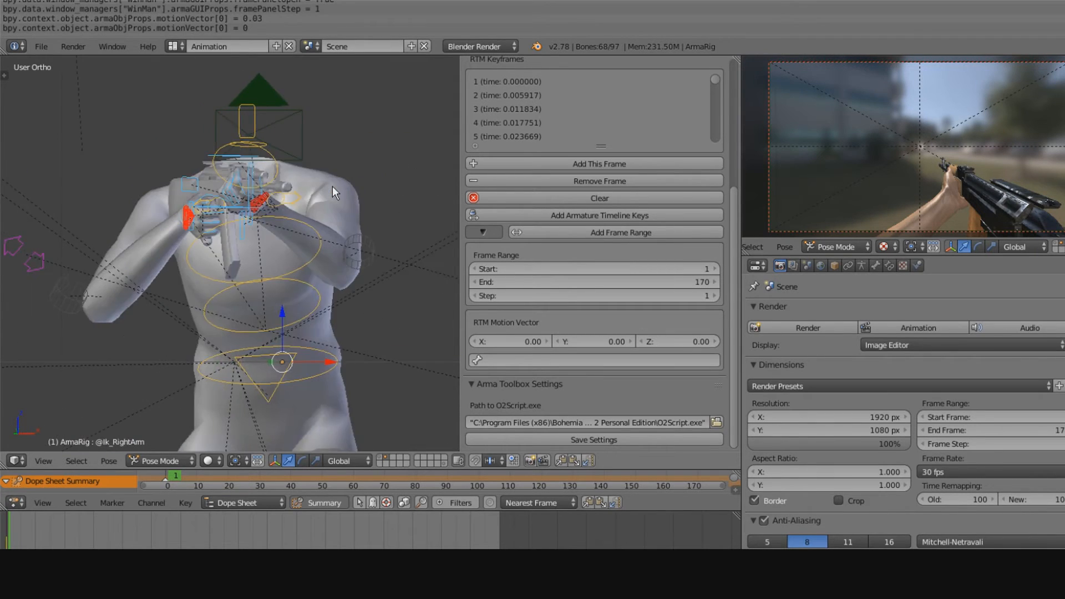
# - Switch to the Materials layout showing the AK material node tree
pyautogui.click(229, 47)
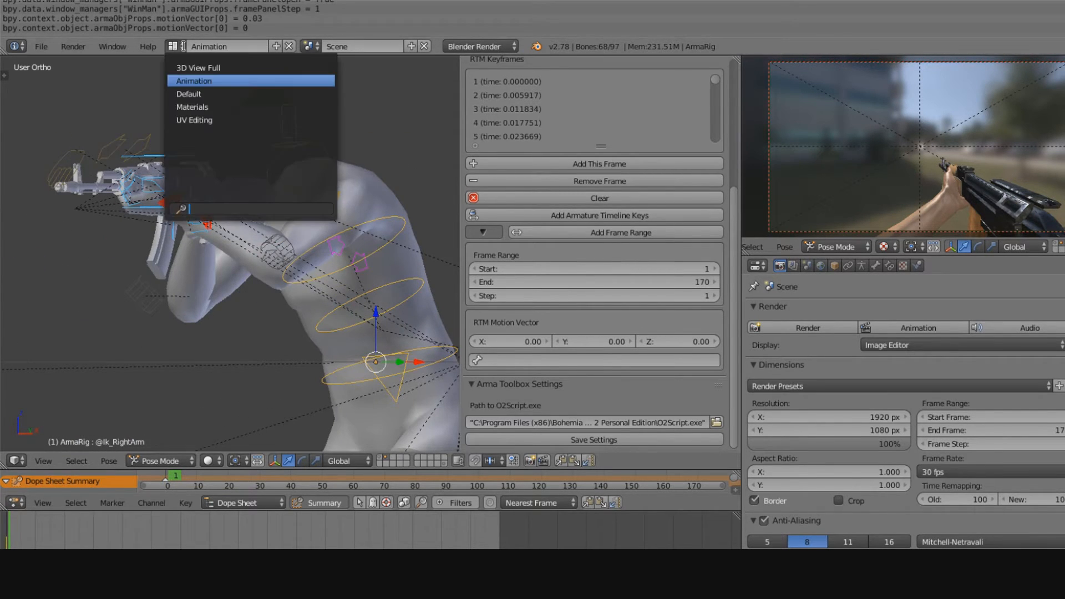
pyautogui.click(192, 106)
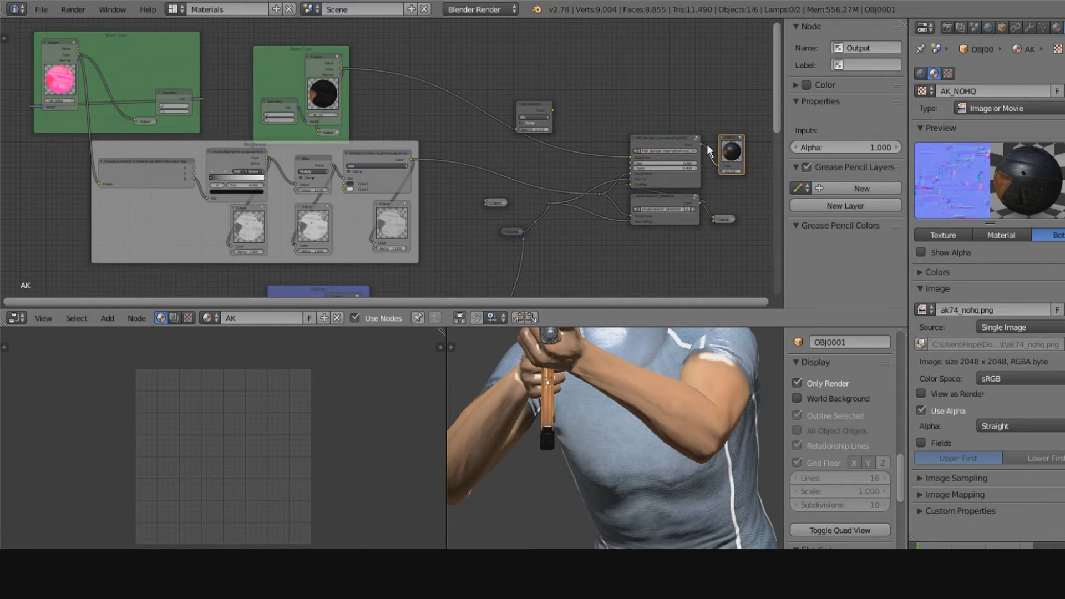
pyautogui.moveTo(678, 156)
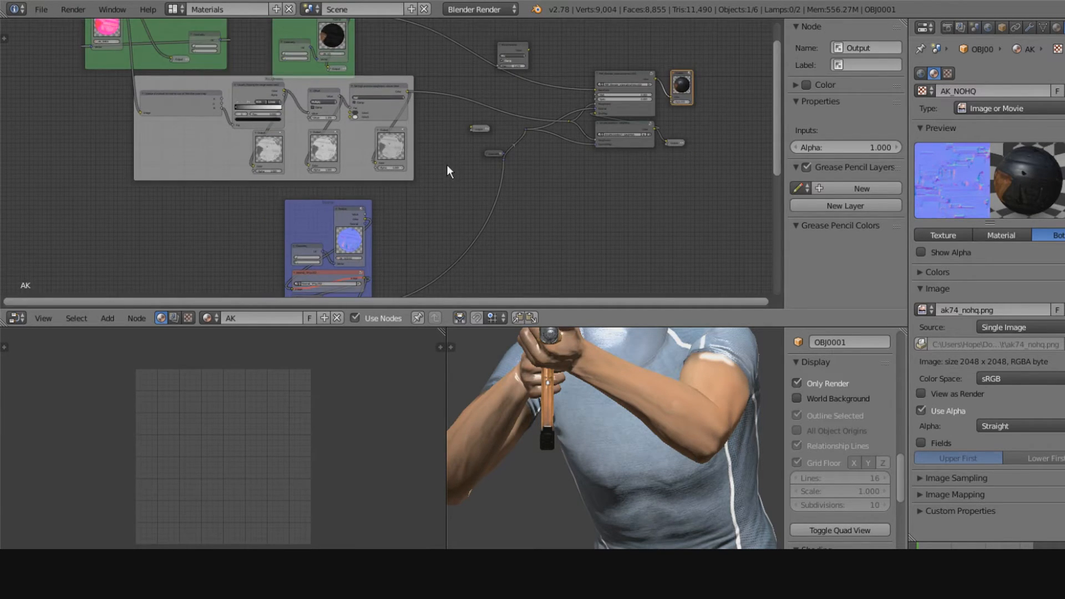
# - Choose UV Editing layout and select the character reference model
pyautogui.click(175, 9)
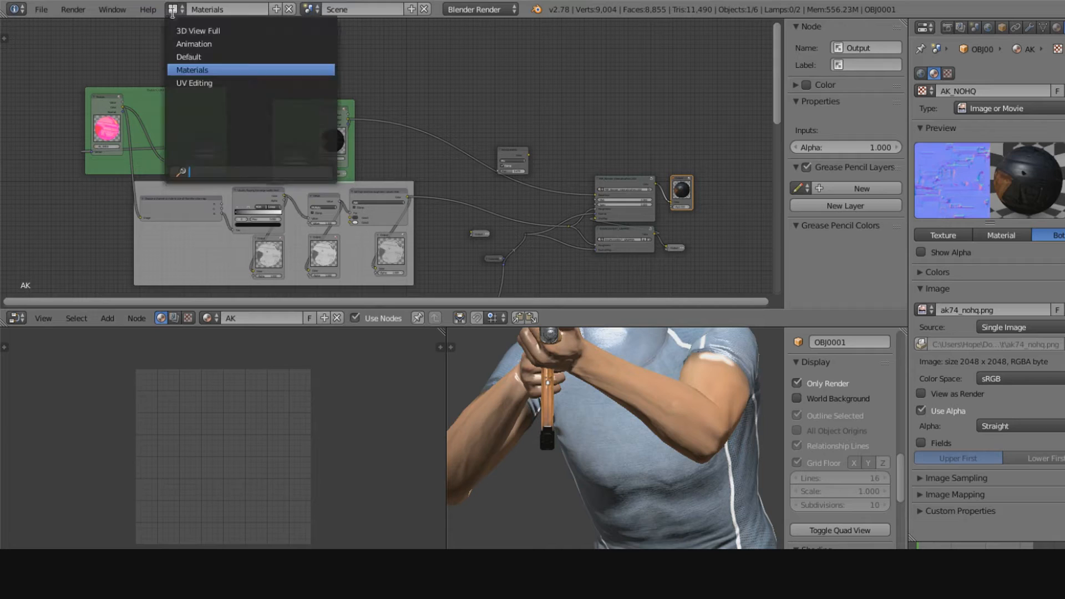
pyautogui.click(193, 83)
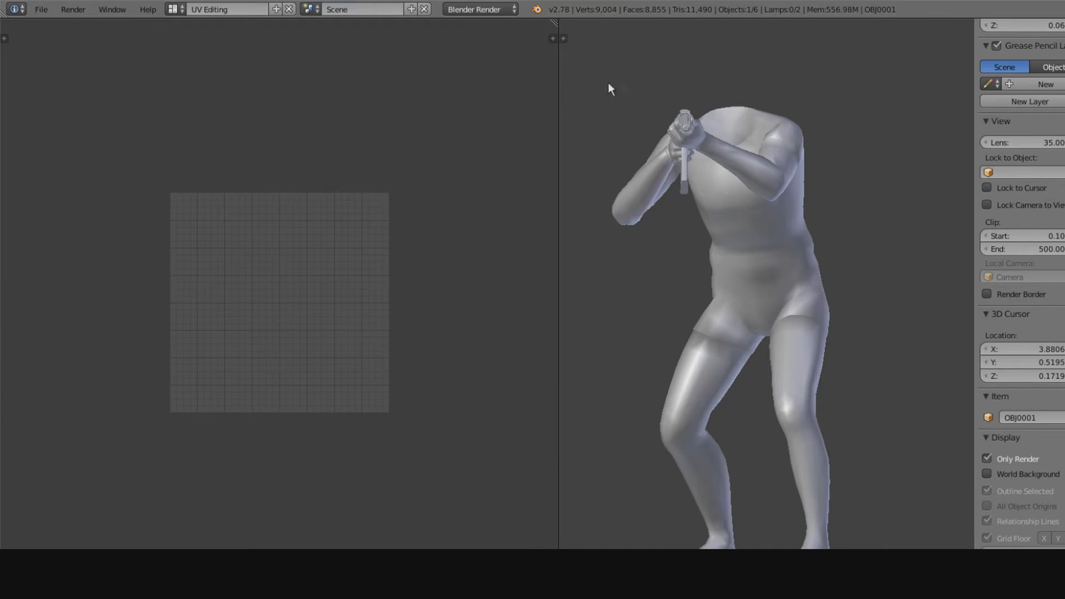
pyautogui.click(766, 253)
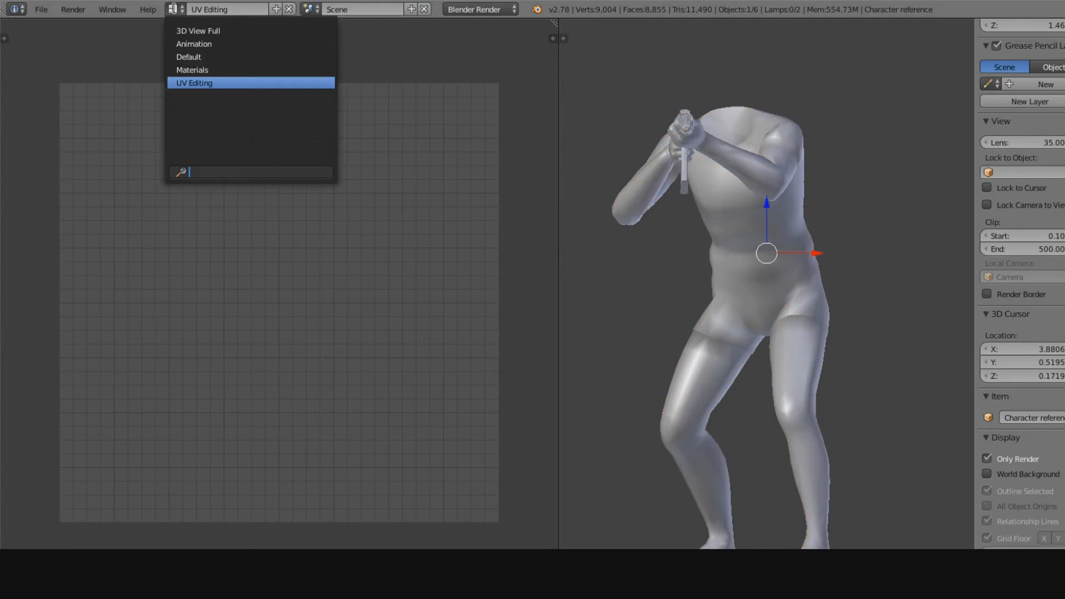
# - Switch to 3D View Full, keeping the current render engine and checking the Render menu
pyautogui.click(197, 31)
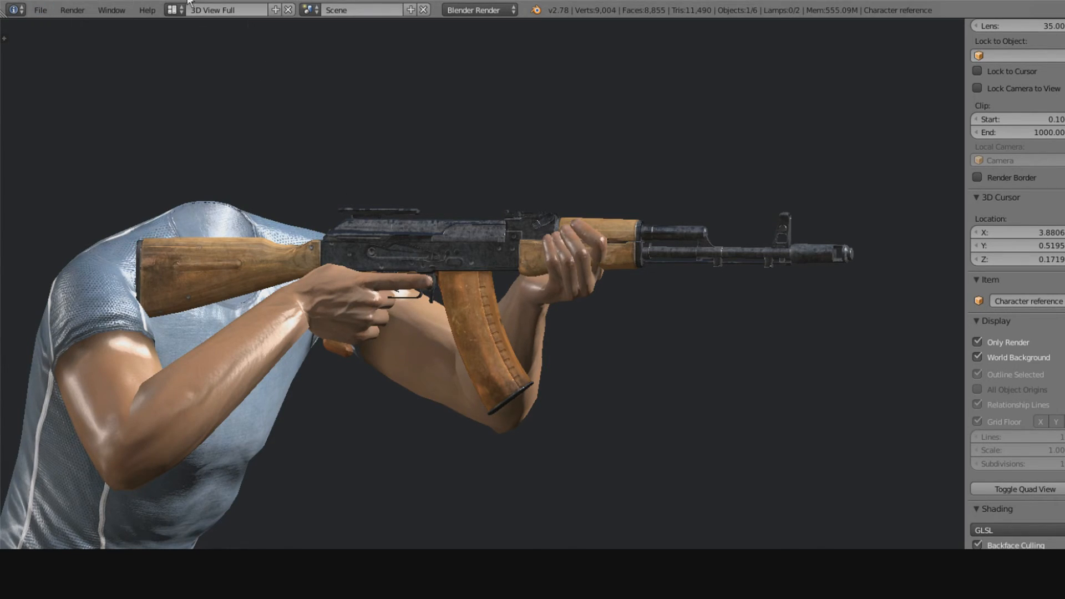
pyautogui.moveTo(461, 186)
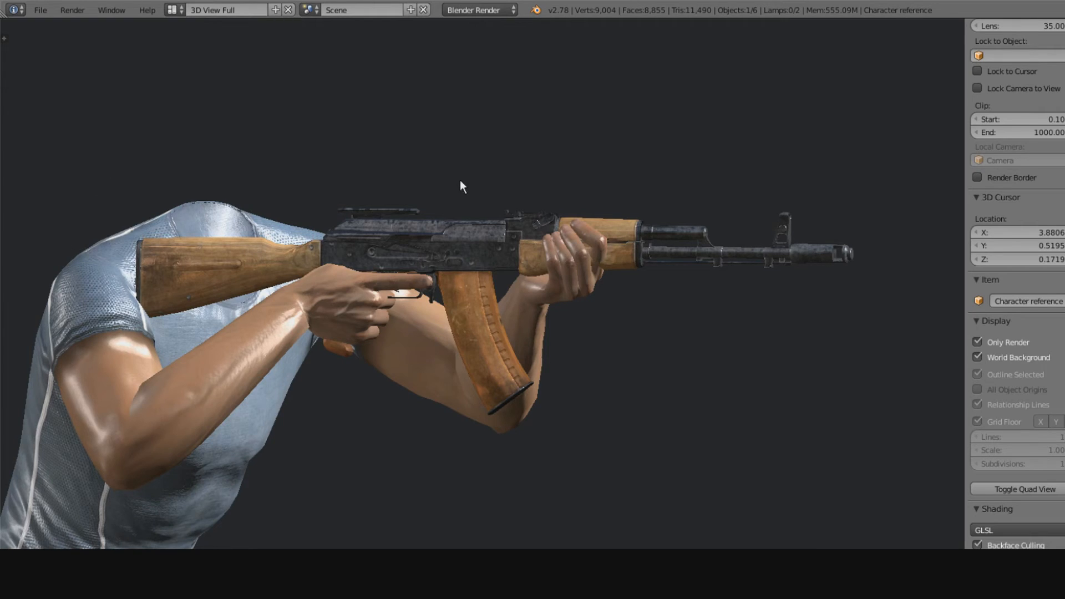
pyautogui.click(477, 10)
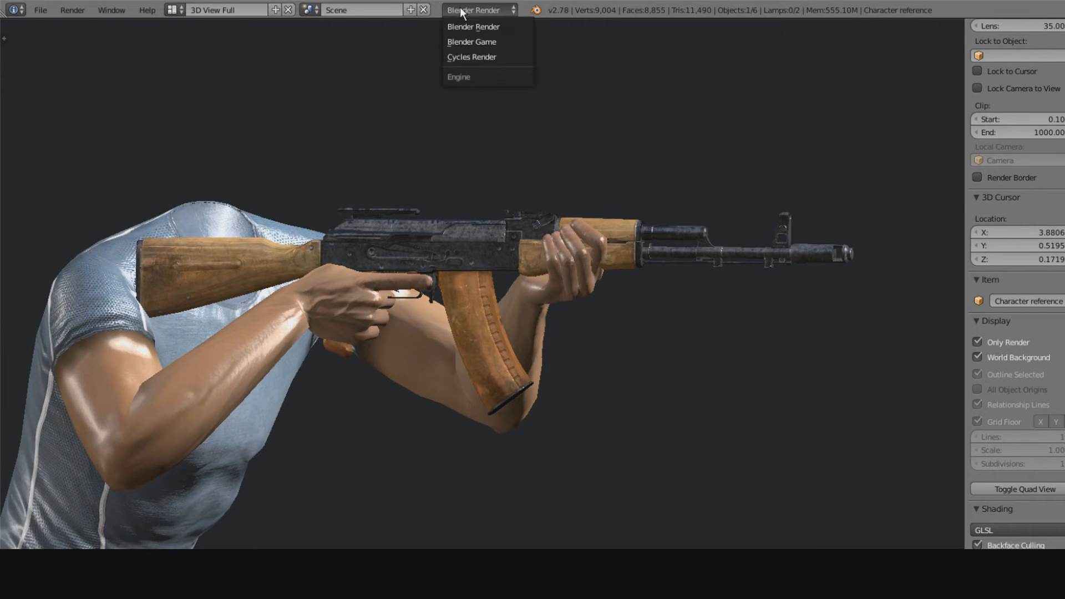
pyautogui.click(473, 27)
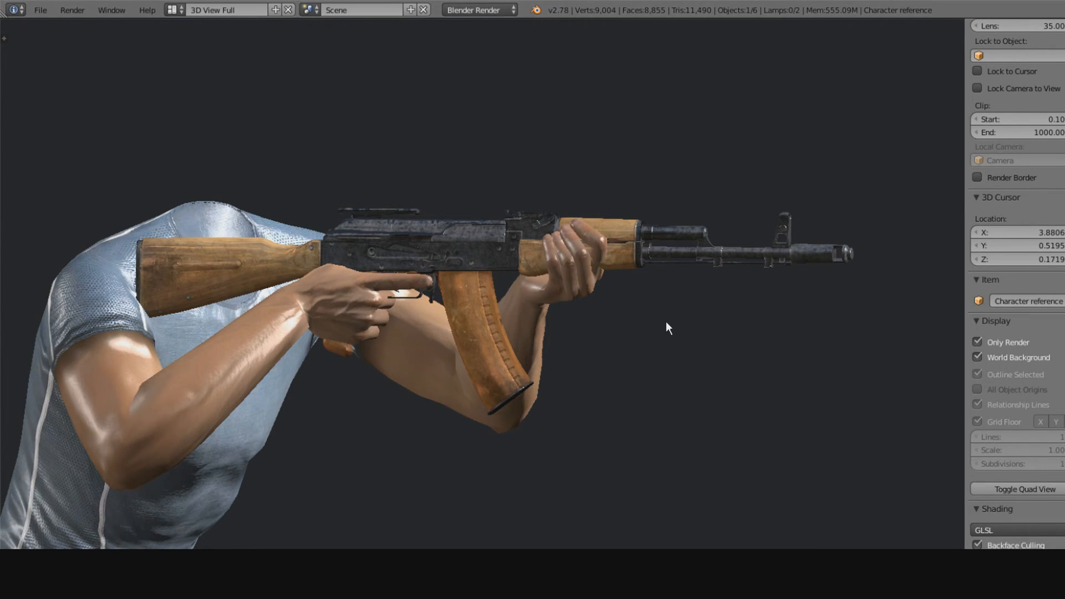
pyautogui.click(72, 10)
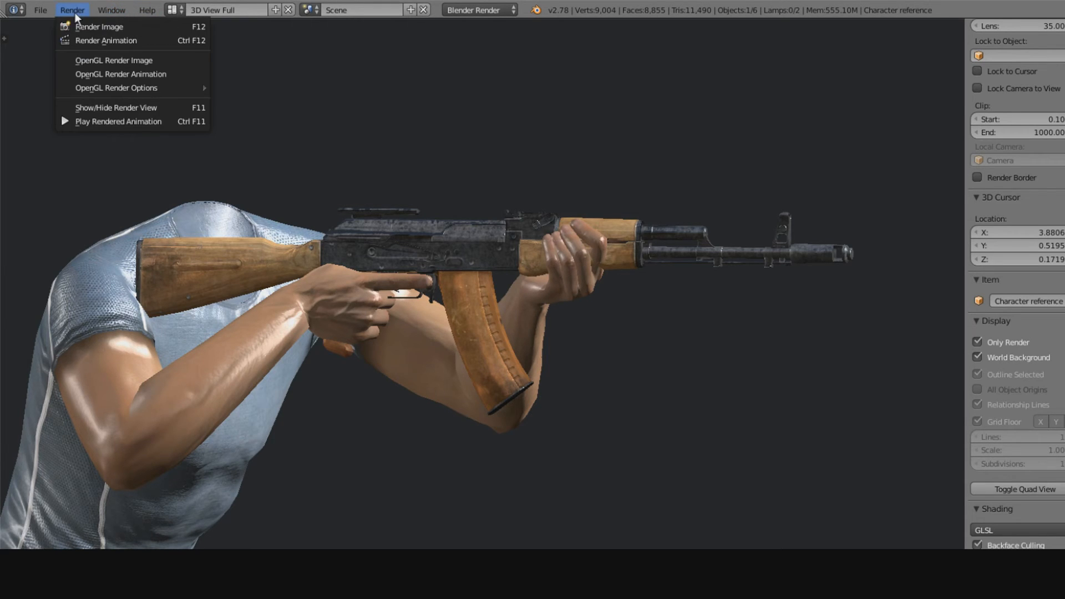
pyautogui.moveTo(113, 60)
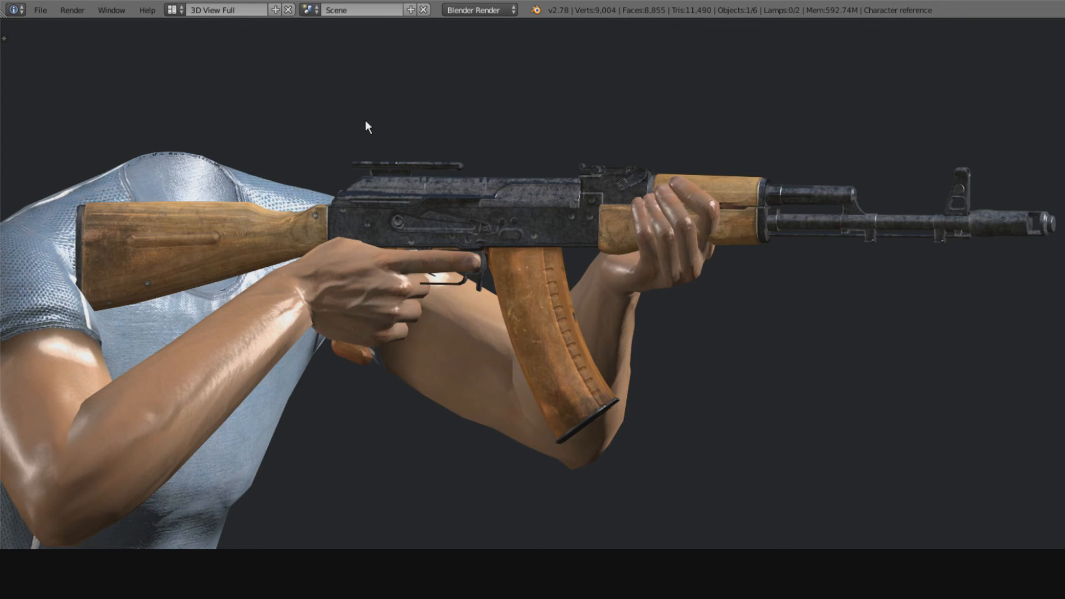
pyautogui.moveTo(373, 113)
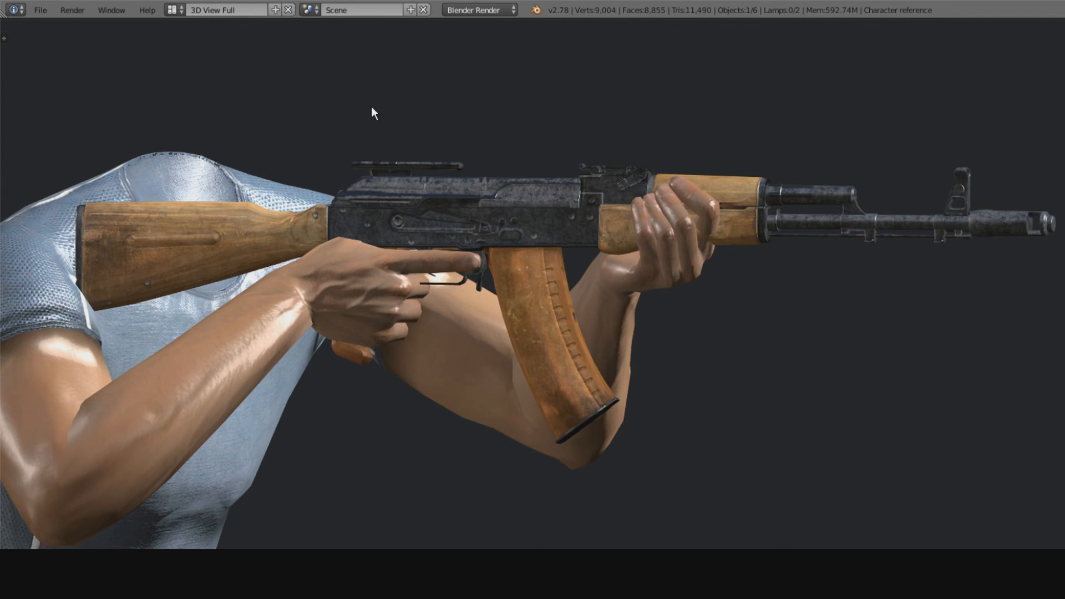
pyautogui.moveTo(372, 117)
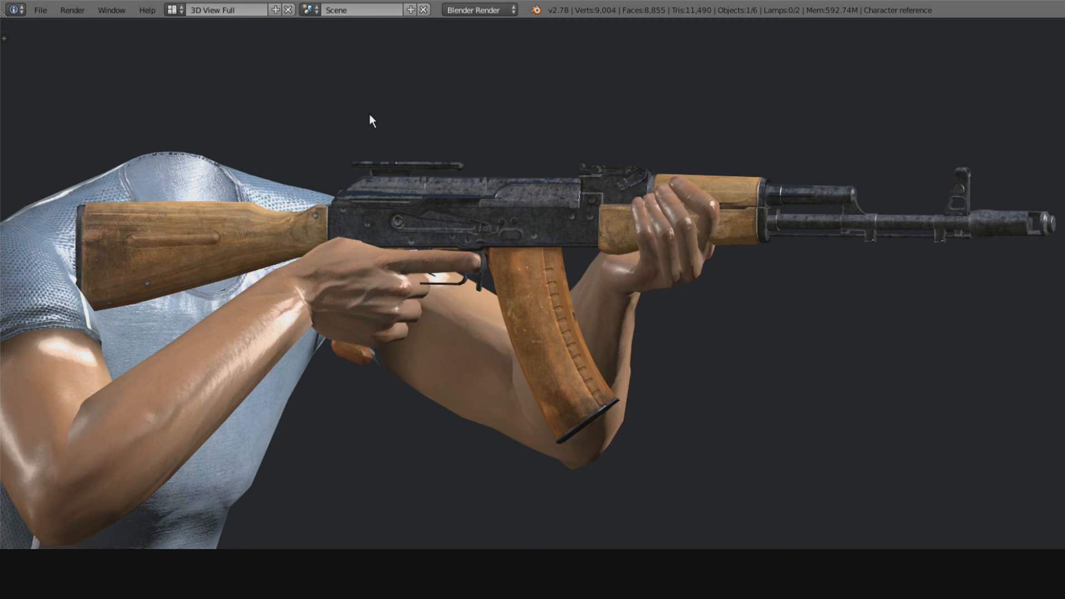
pyautogui.moveTo(524, 139)
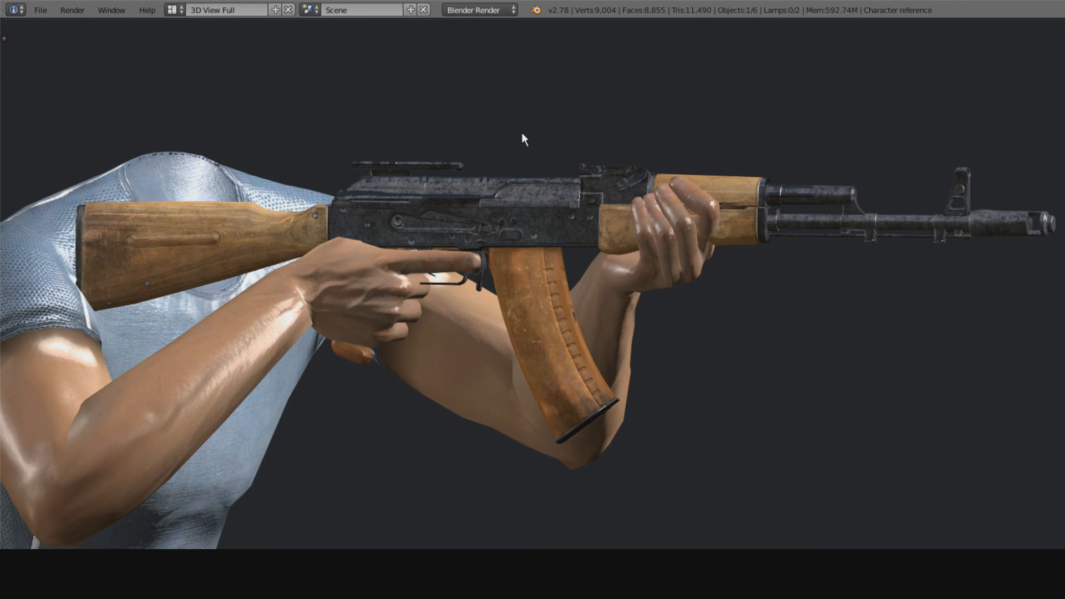
pyautogui.press('n')
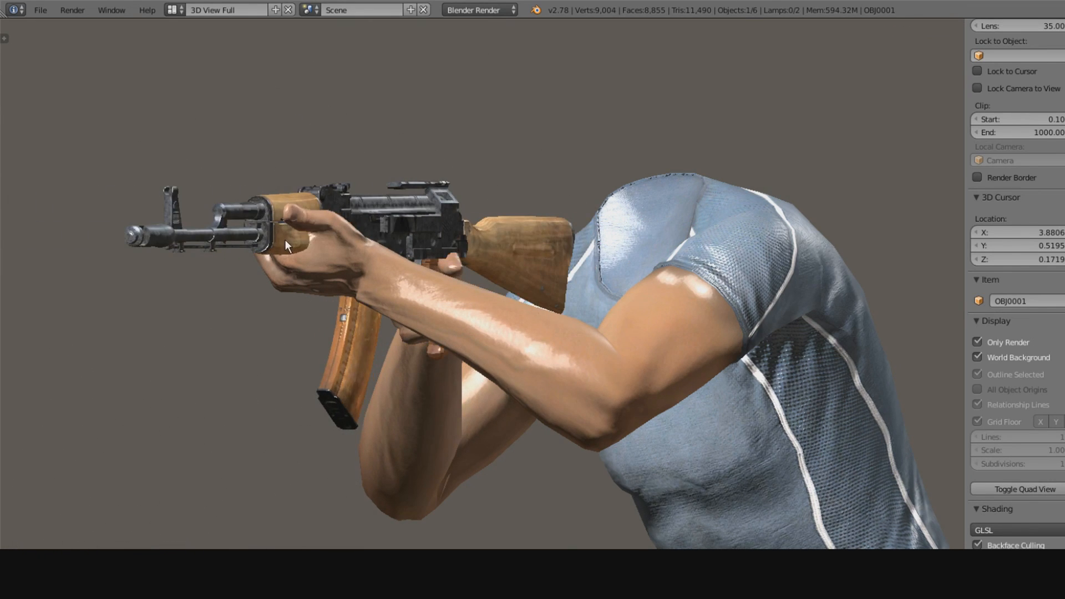
pyautogui.moveTo(359, 60)
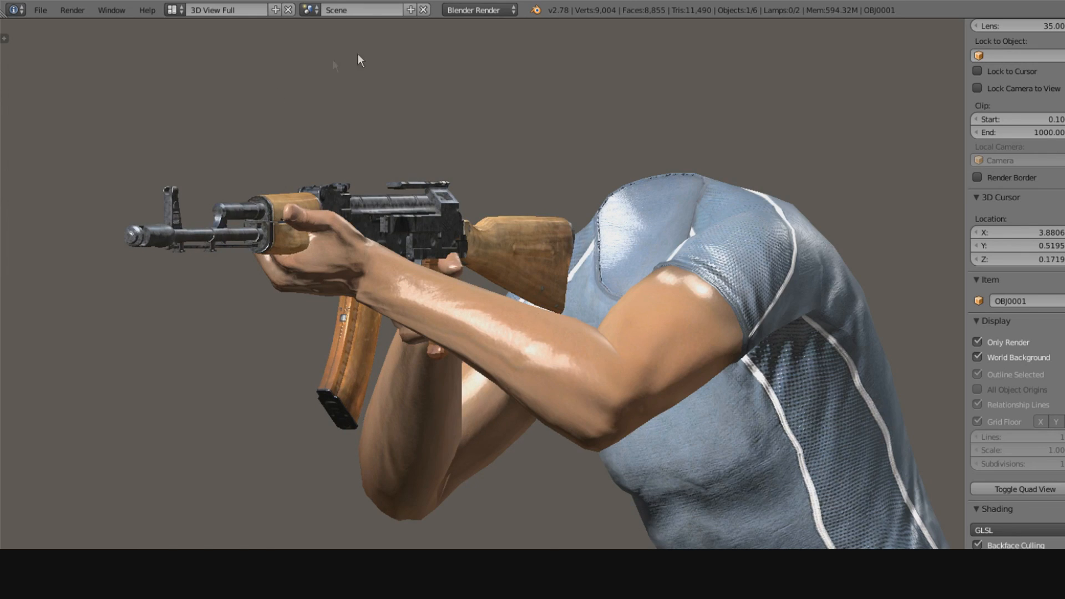
pyautogui.moveTo(356, 152)
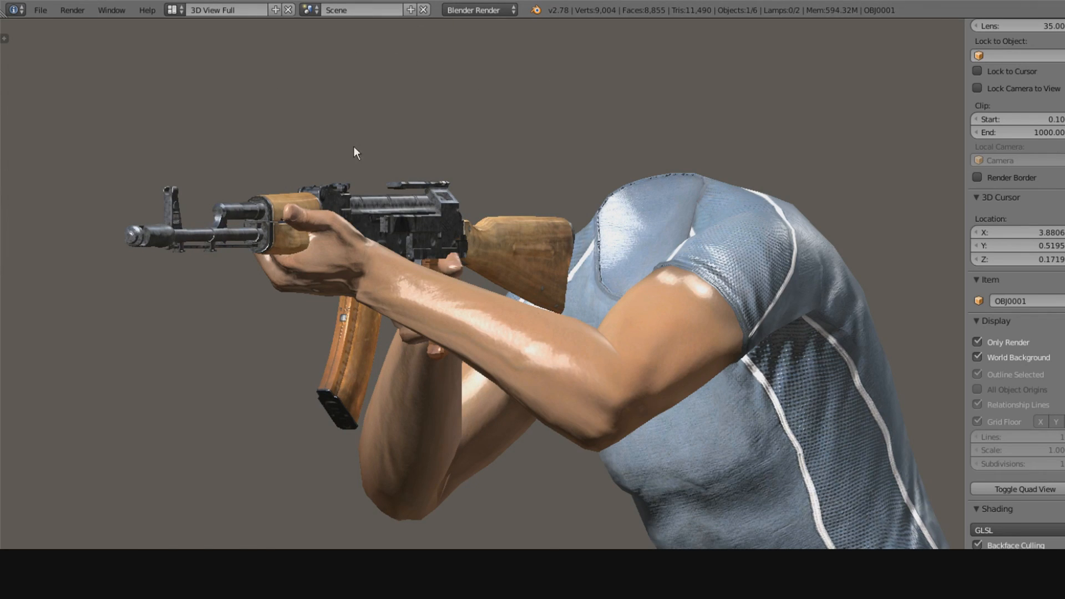
pyautogui.moveTo(361, 98)
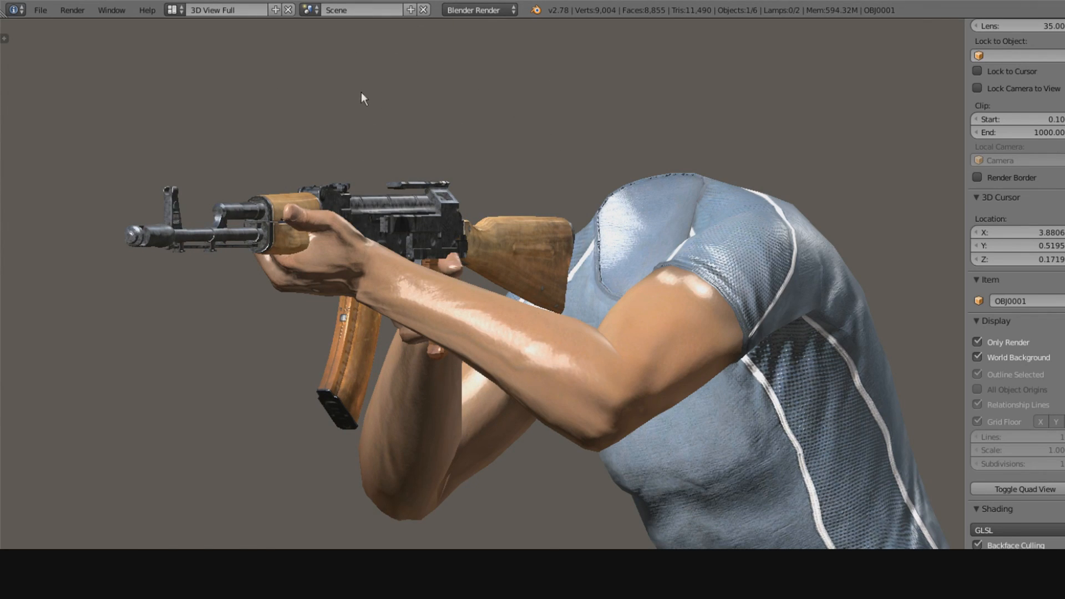